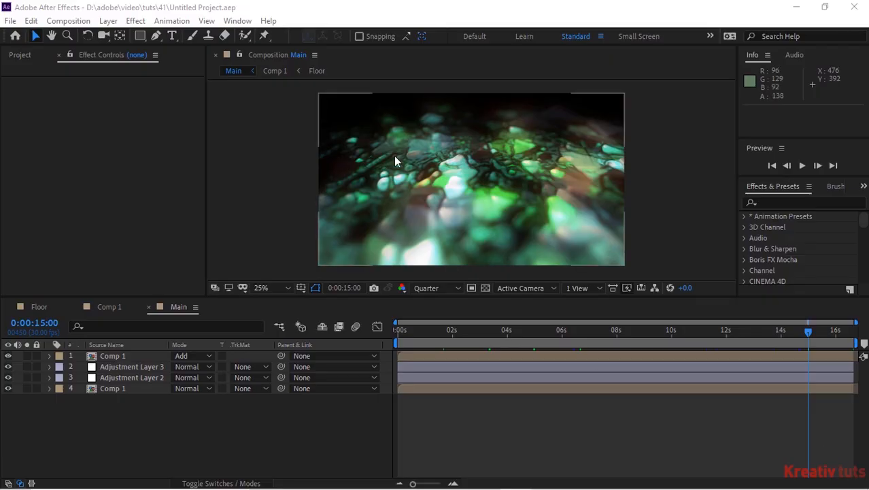
Make a composition called Floor, 2000 px wide and tall, lasting 0:00:30:00
click(68, 21)
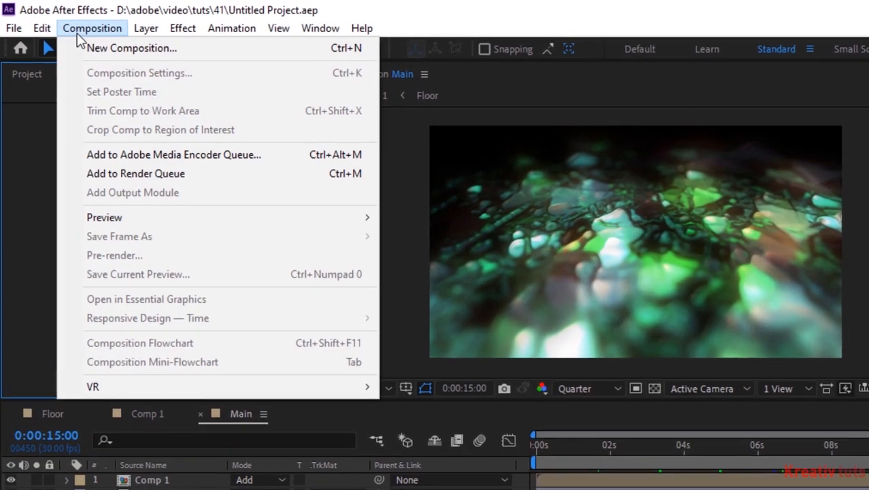
click(133, 48)
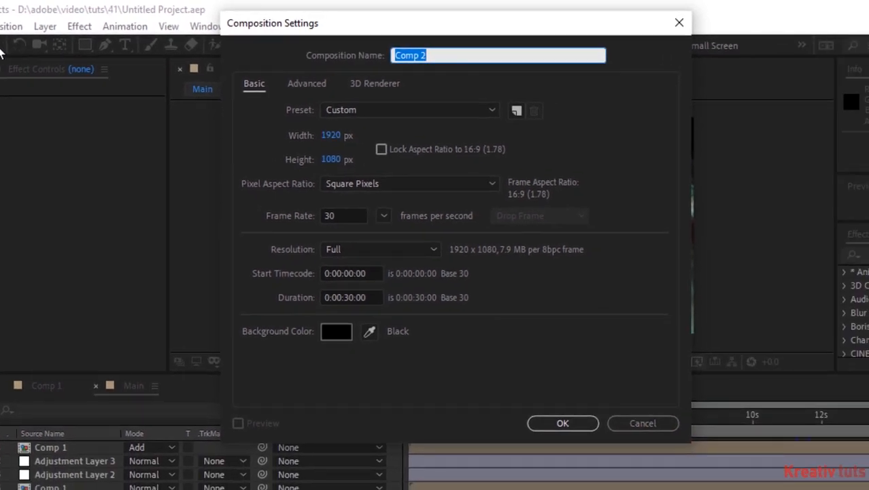
text(Florr)
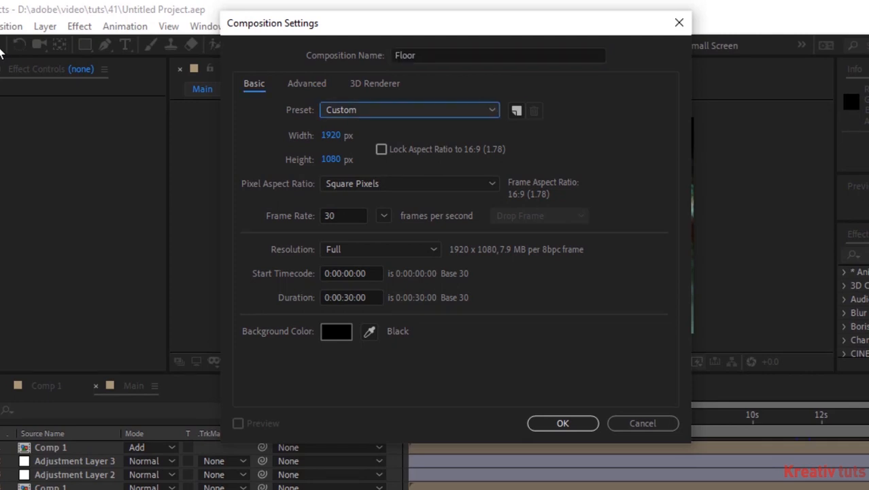
text(2000)
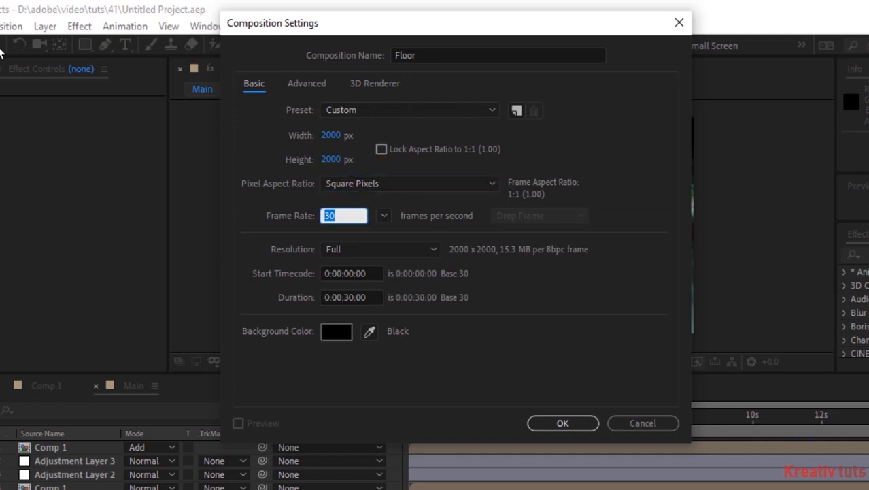
click(350, 297)
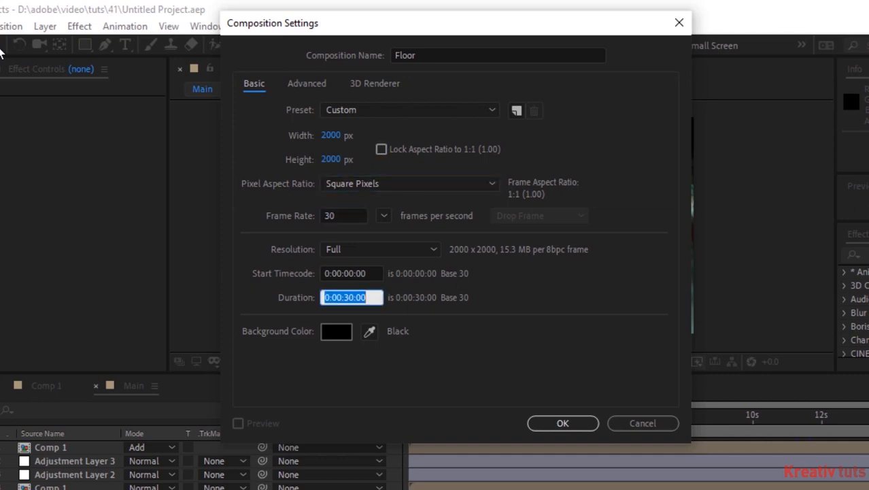
click(563, 423)
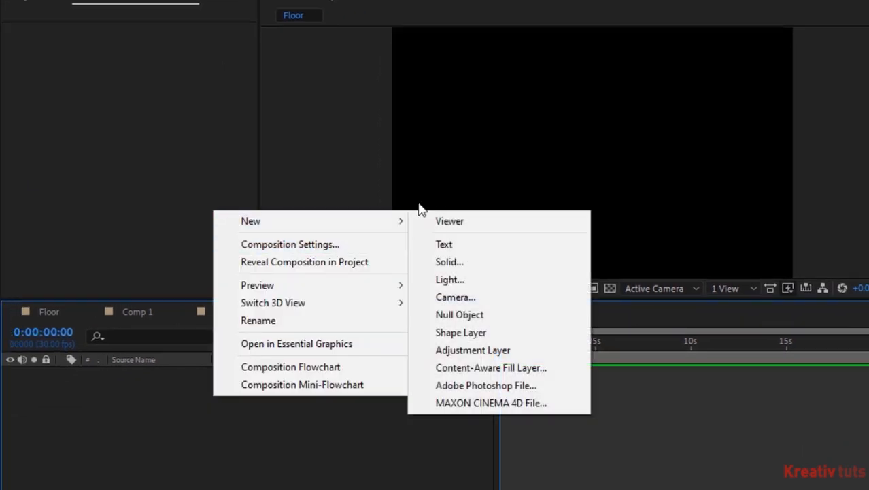
Add a solid layer named Black to the Floor composition
click(448, 262)
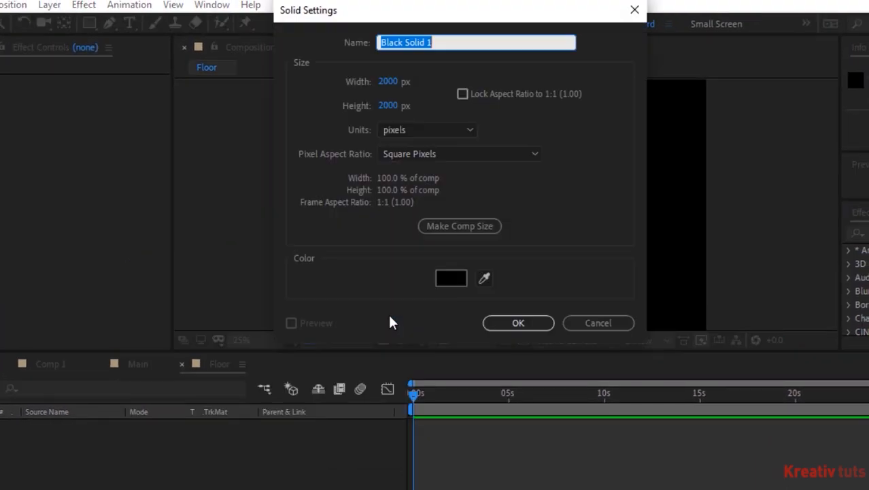
text(Black)
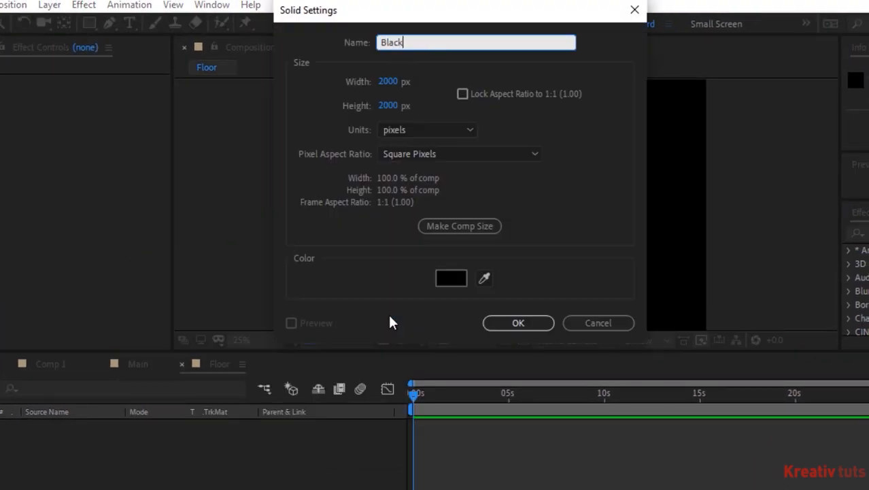
click(518, 323)
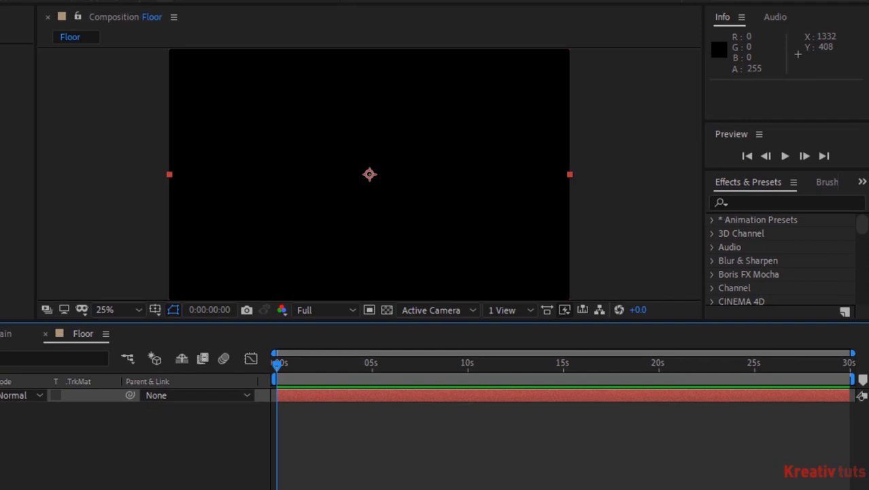
Search Effects & Presets for 'cc' to locate CC Particle Systems II
click(762, 203)
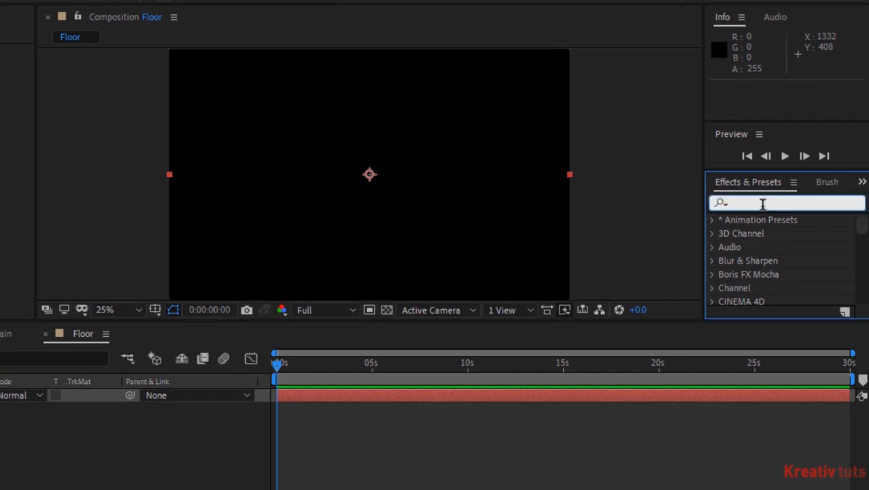
text(cc)
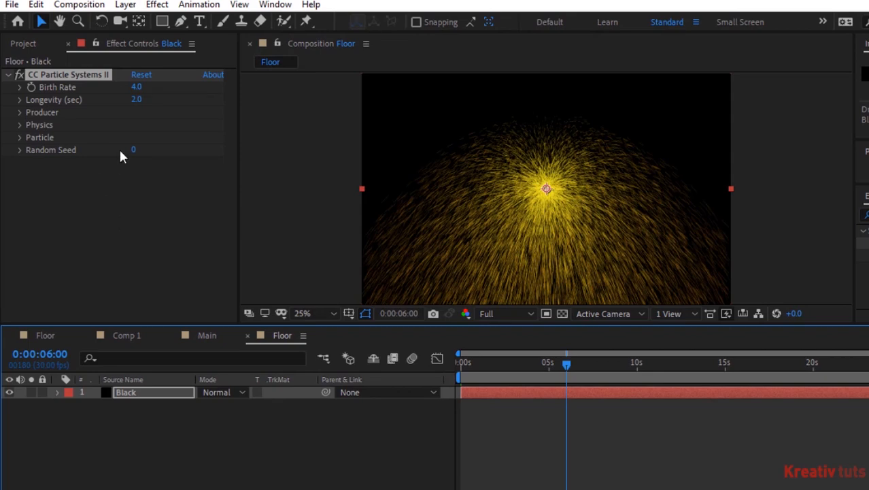
mouse_move(65, 370)
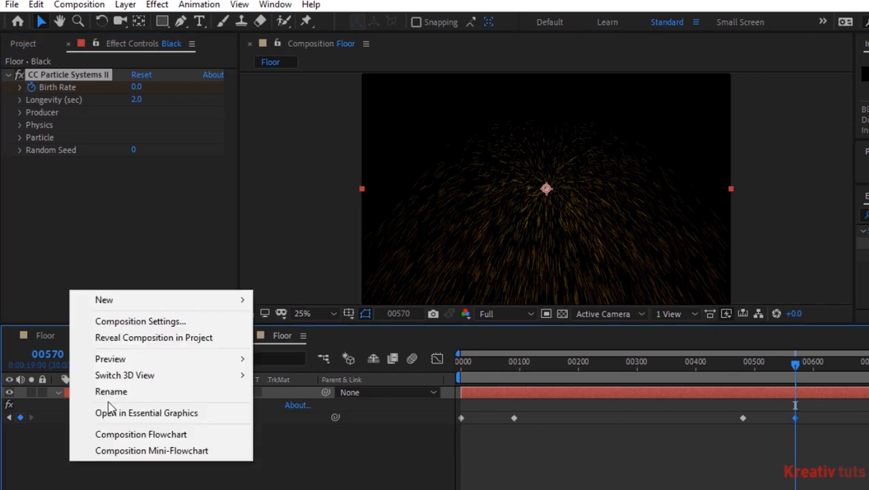
mouse_move(103, 300)
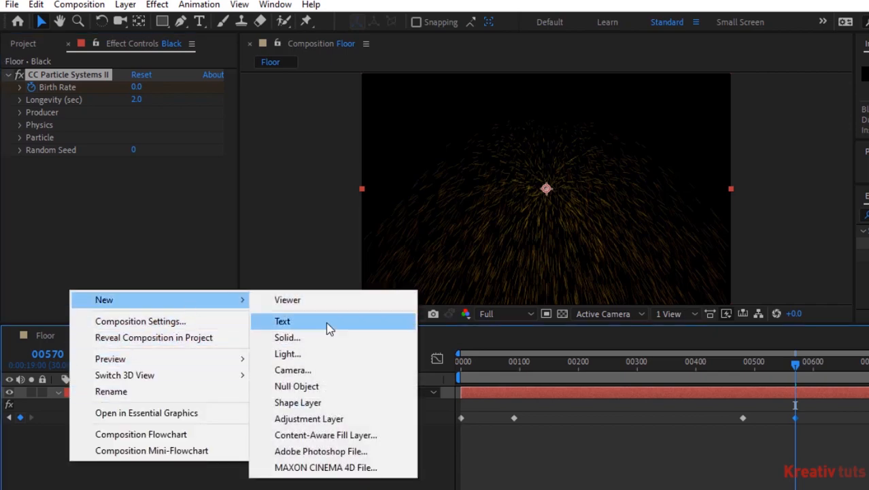
Add a null layer, then scrub ahead and enter a 200.00 value at later frames
click(297, 385)
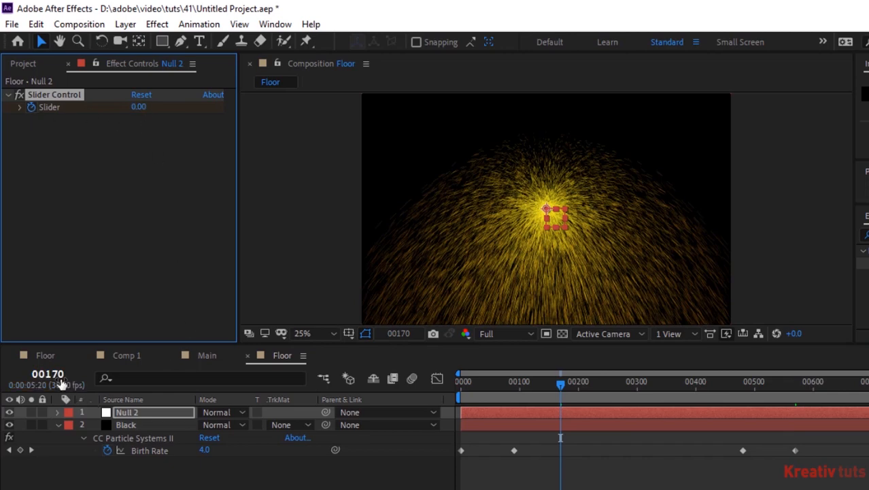
drag(560, 384, 595, 384)
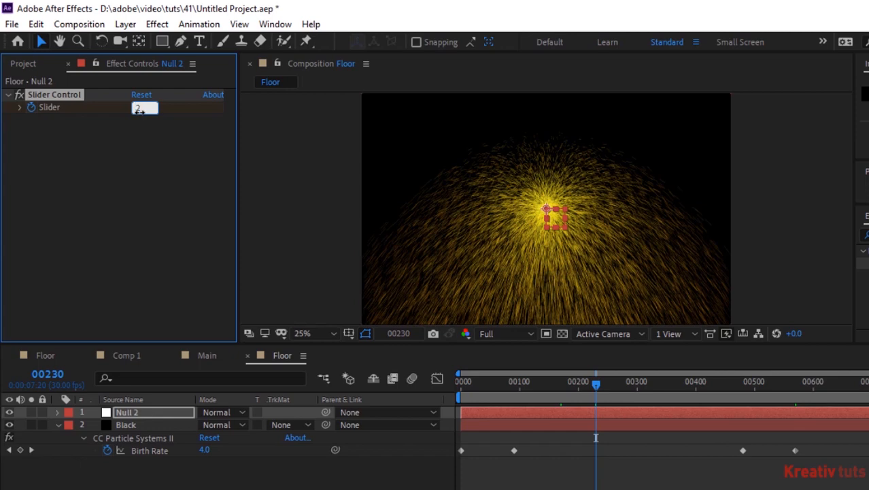
text(200.00)
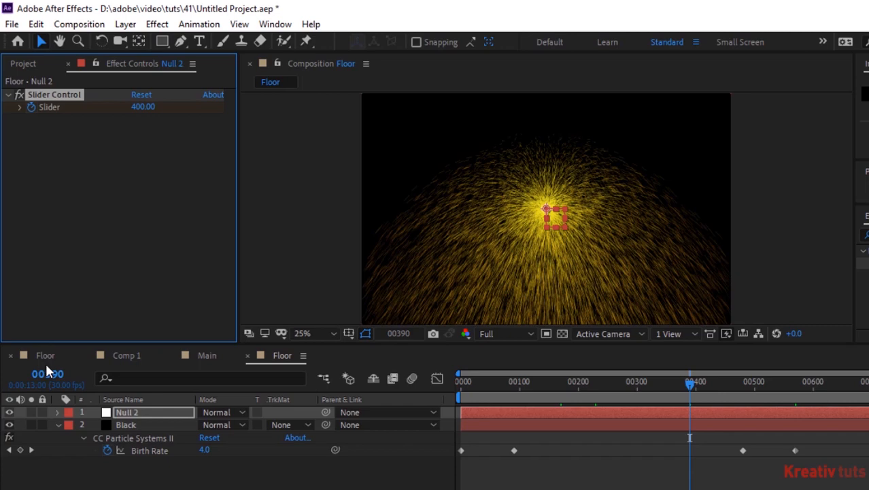
drag(688, 384, 725, 384)
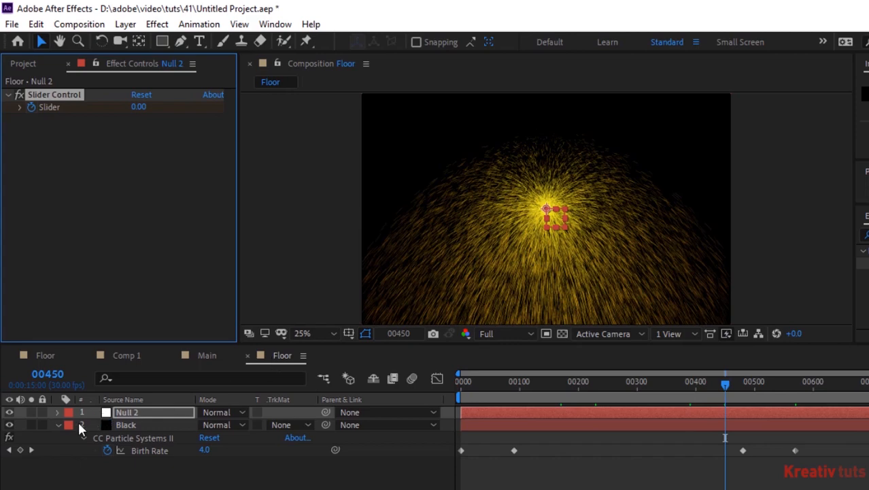
Set the Black layer's particle Longevity to 1.0 and expand the Producer group
click(126, 424)
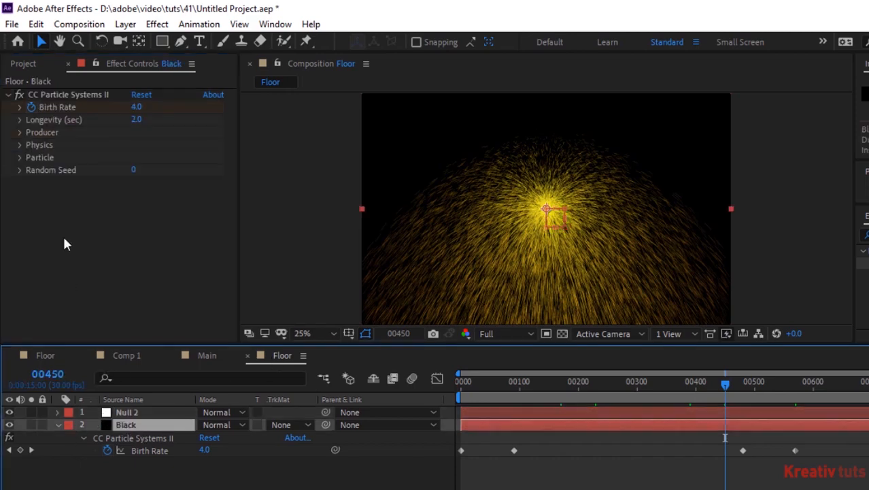
mouse_move(110, 161)
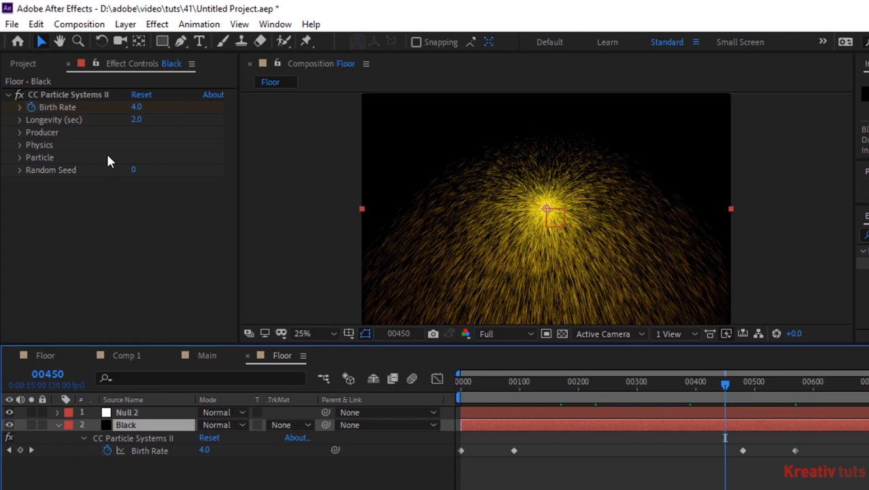
mouse_move(68, 122)
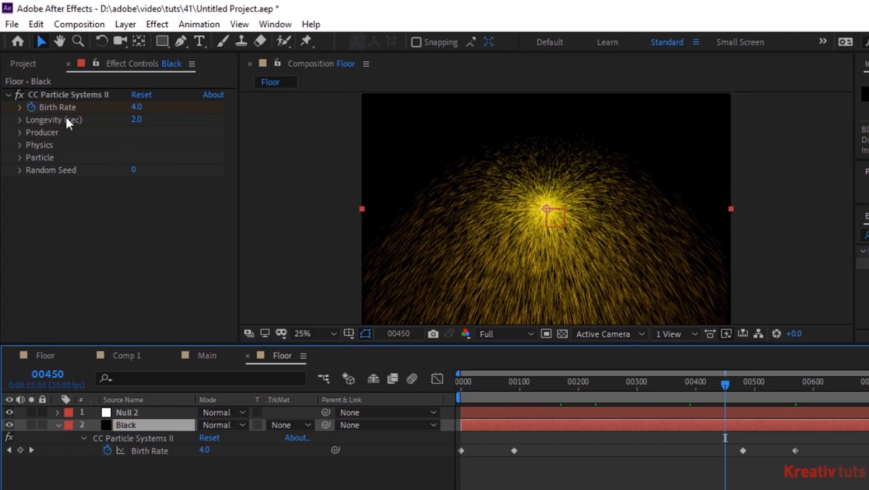
double_click(136, 119)
text(1)
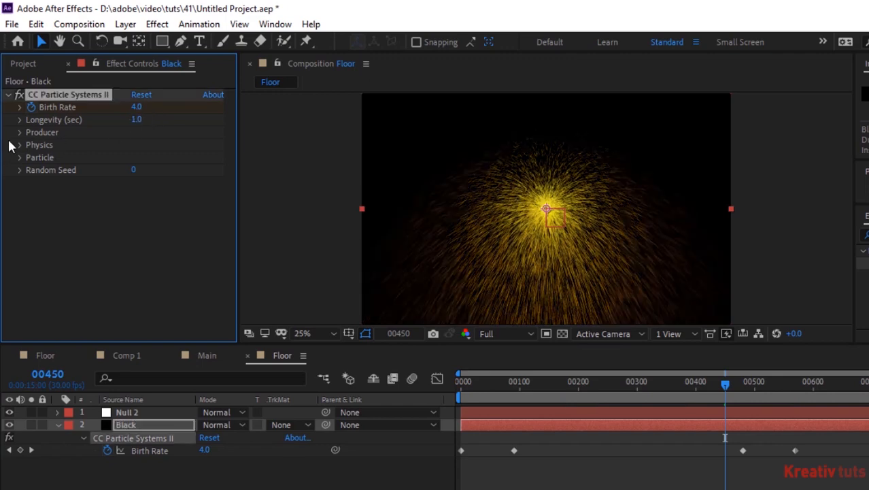
click(20, 132)
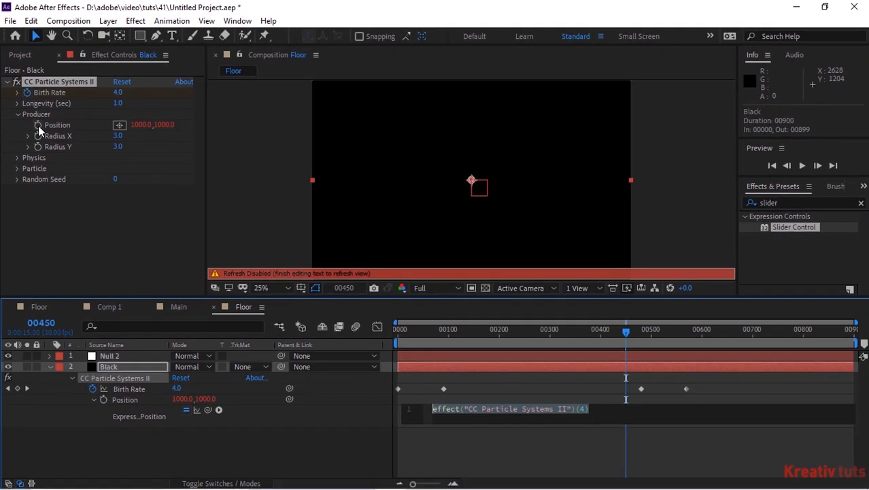
Begin the Position expression with w=thisComp.layer("Null 2") using autocomplete
text(w)
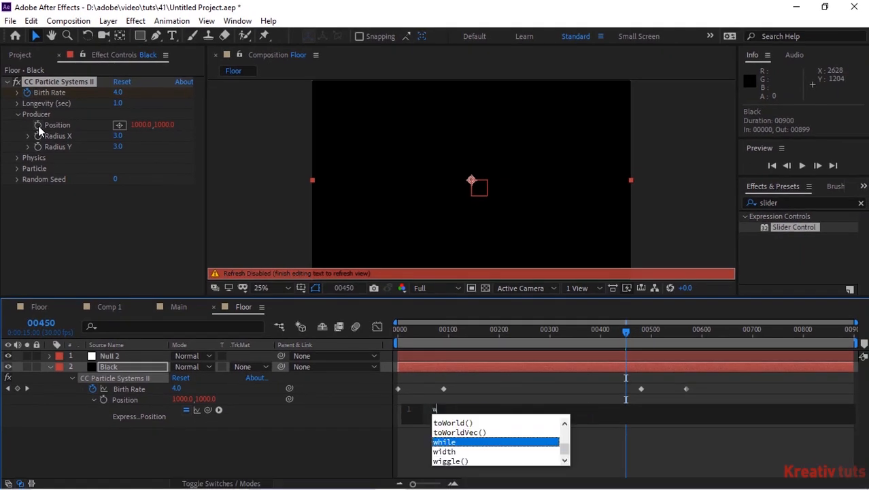
text(=)
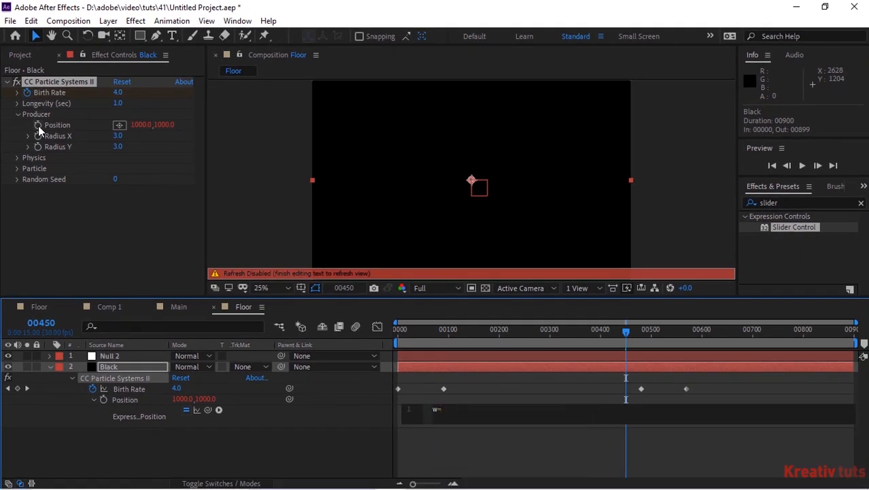
text(thisComp)
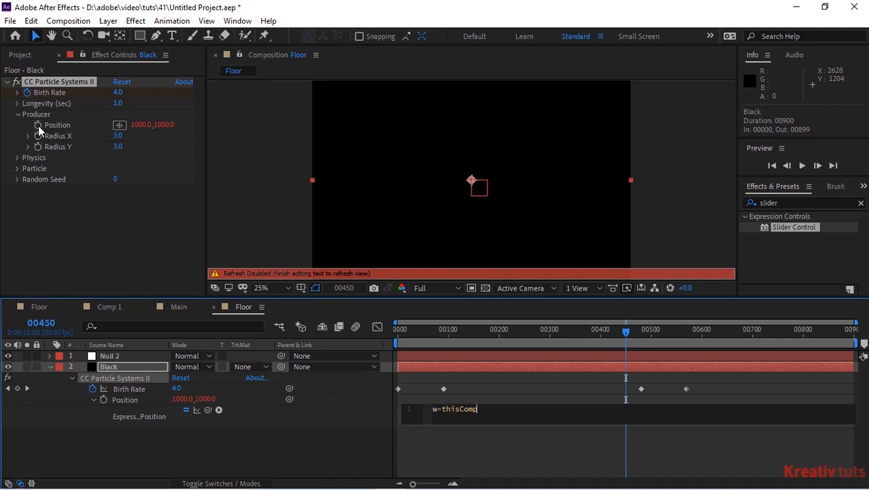
text(.layer())
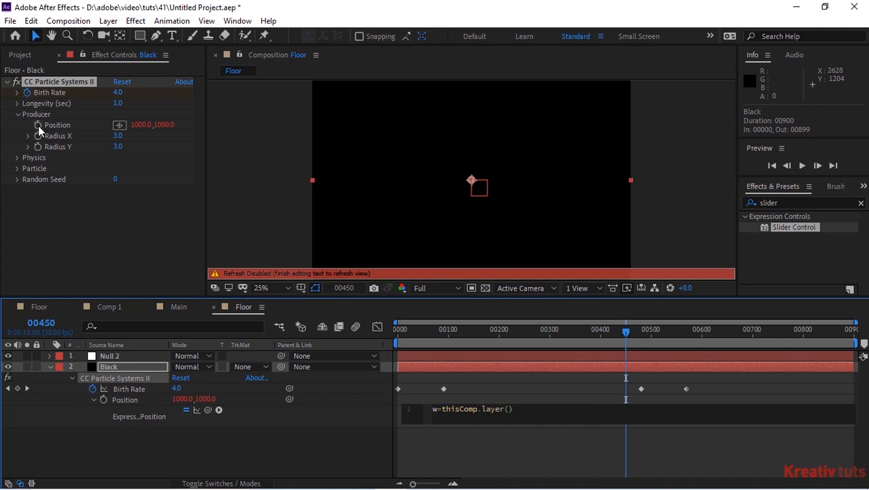
text(n")
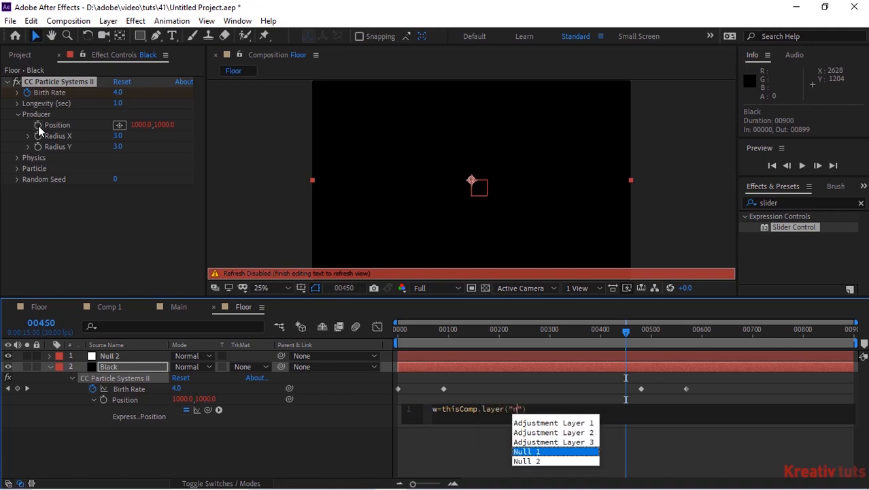
click(532, 461)
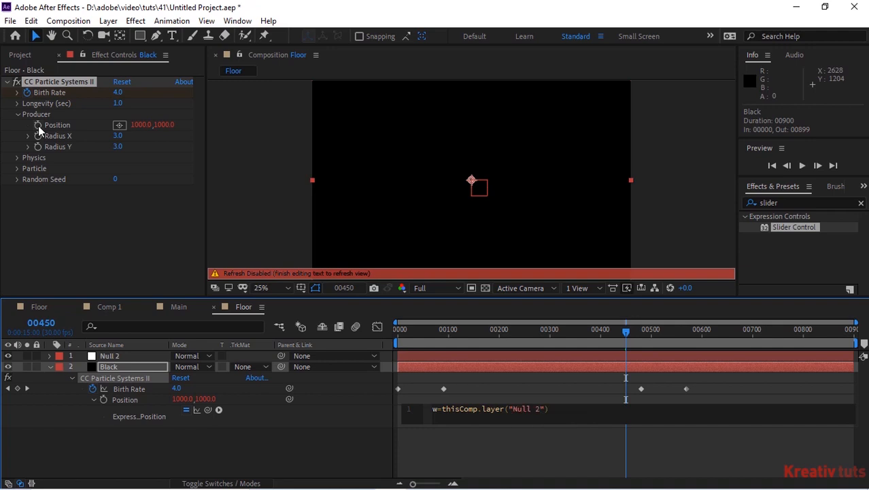
Extend it with .effect("Slider Control")("Slider"); and start typing wiggle
text(.)
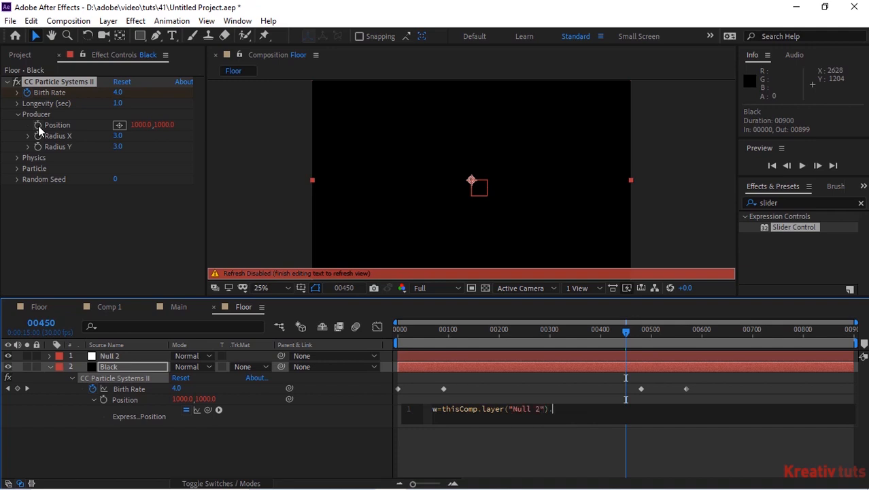
text(.effect("s)
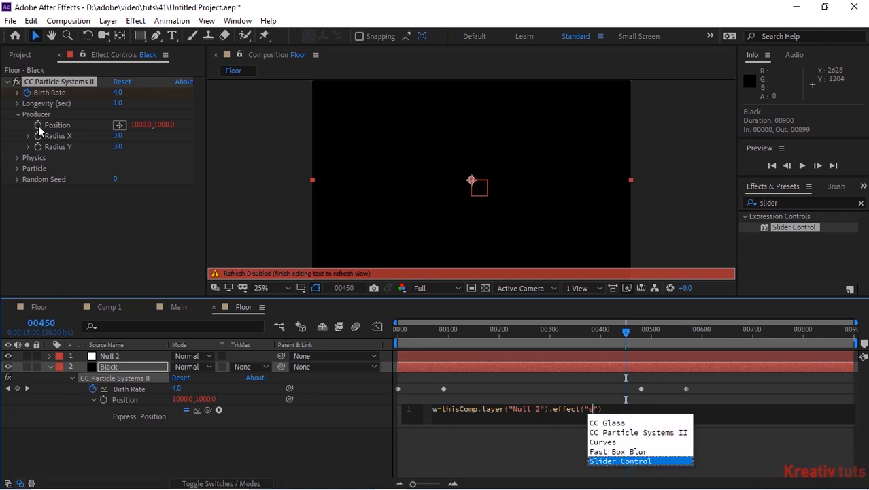
click(622, 460)
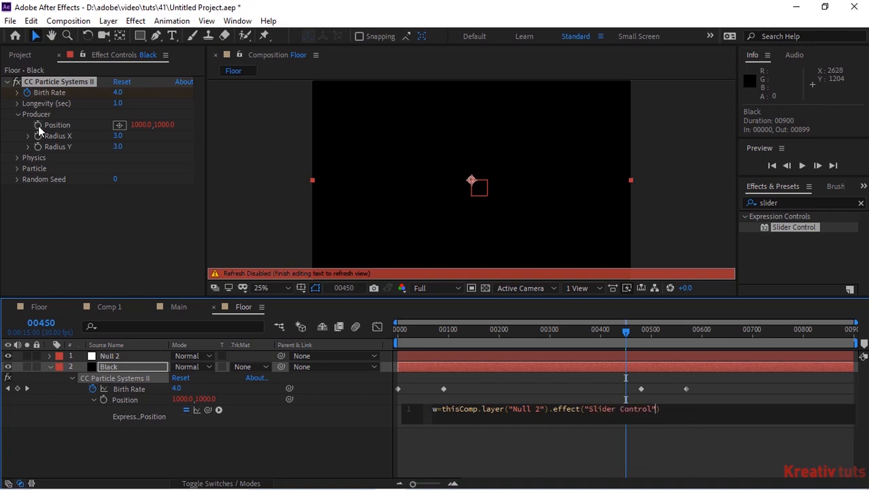
text().)
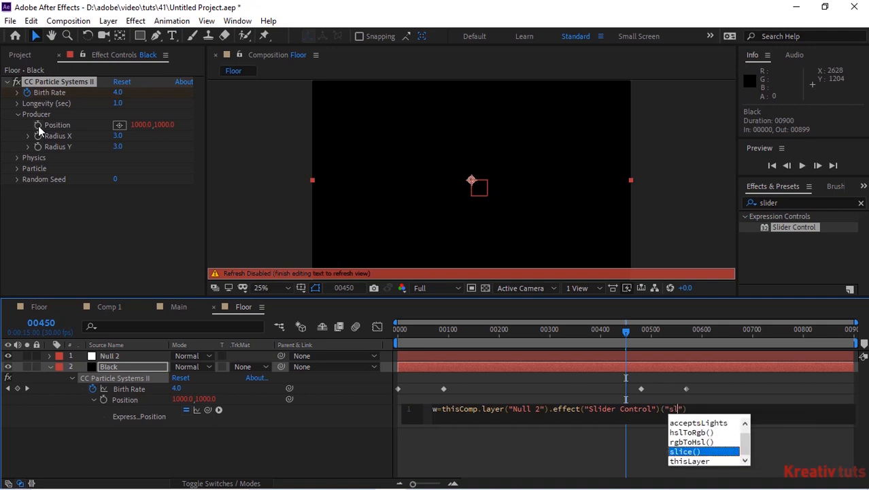
text(ider)
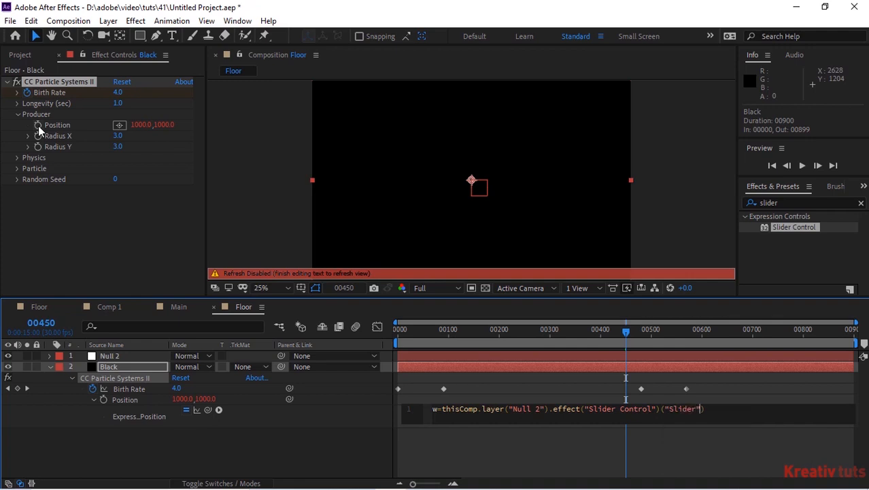
text(;)
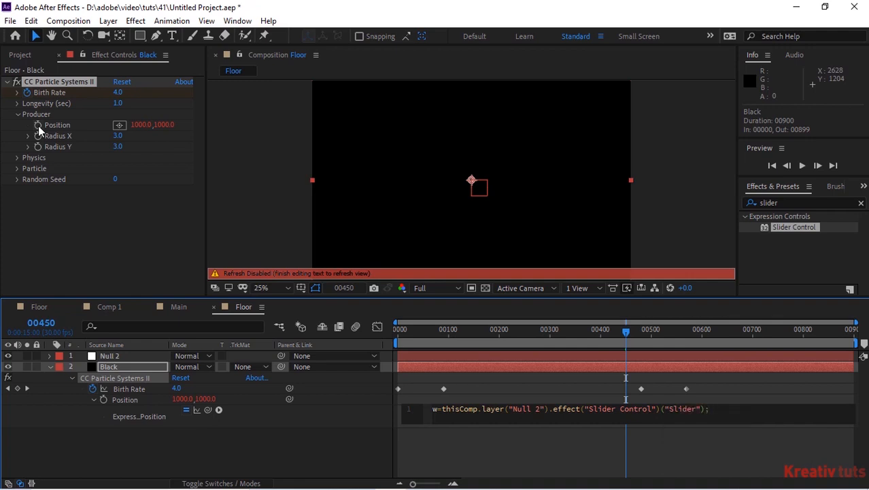
text(wiggle(1,w);)
click(119, 135)
text(30)
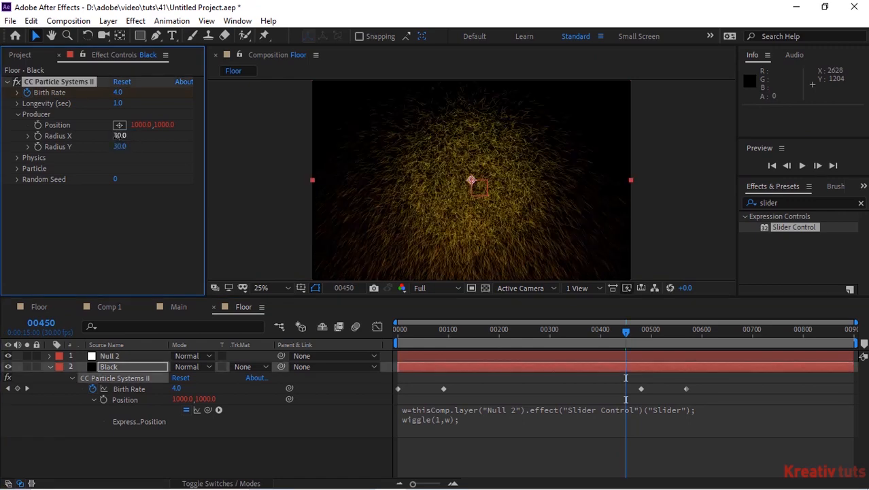
Expand the particle effect's Physics group in Effect Controls
click(17, 114)
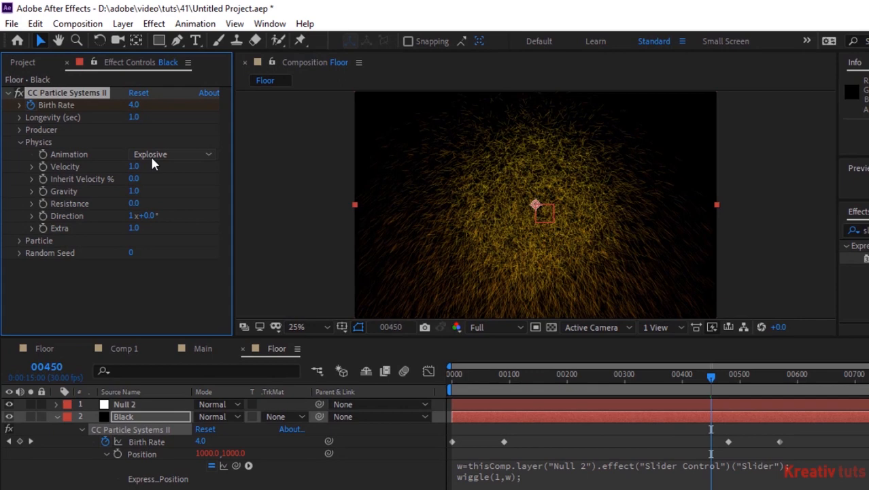
Set Physics Animation to Twirl and Resistance to 10.0
click(170, 153)
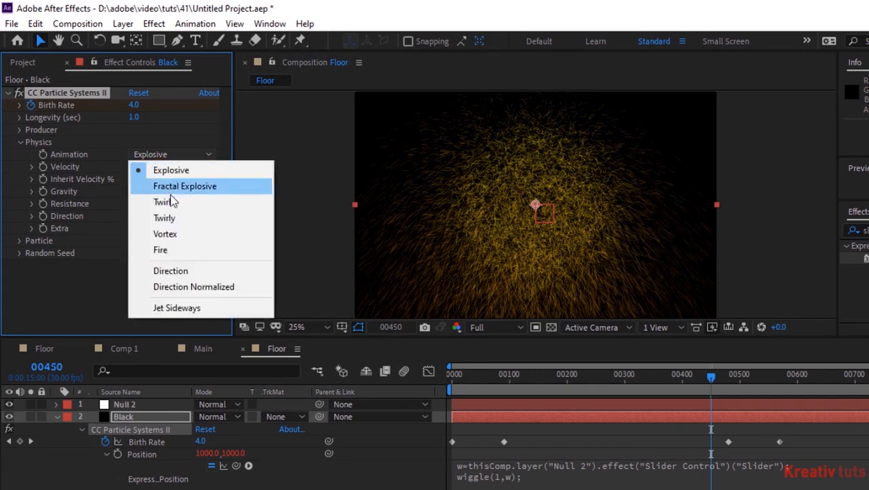
click(163, 202)
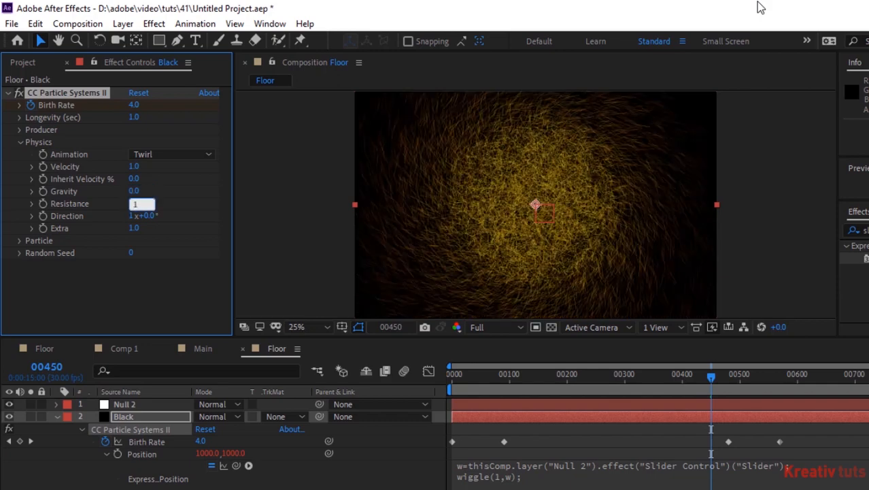
text(10.0)
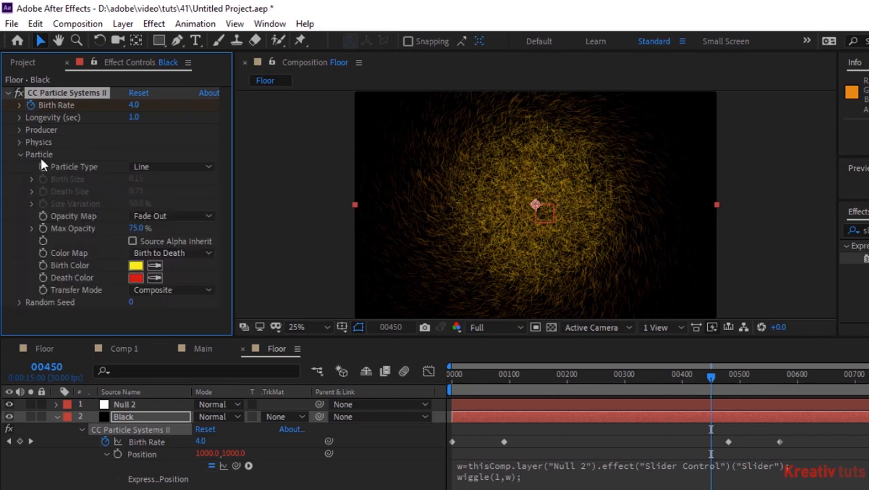
Set Particle Type to TriPolygon, Death Size 1, Size Variation and Max Opacity 100%
click(171, 166)
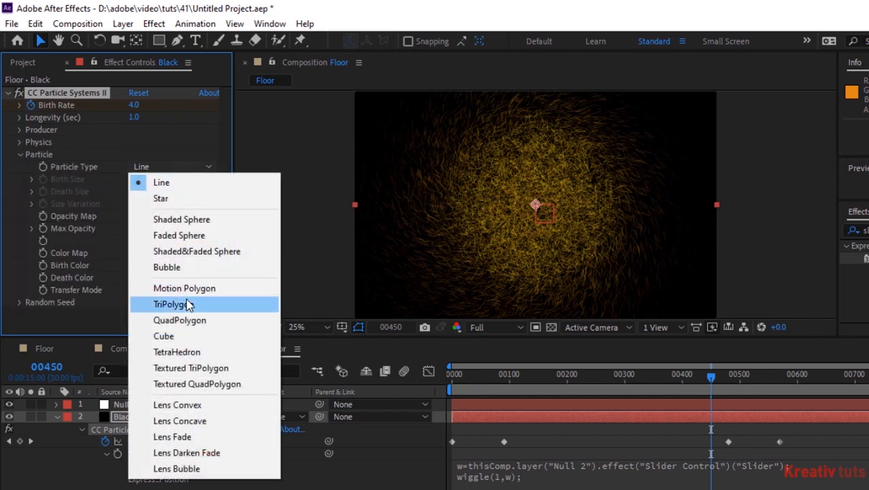
mouse_move(195, 320)
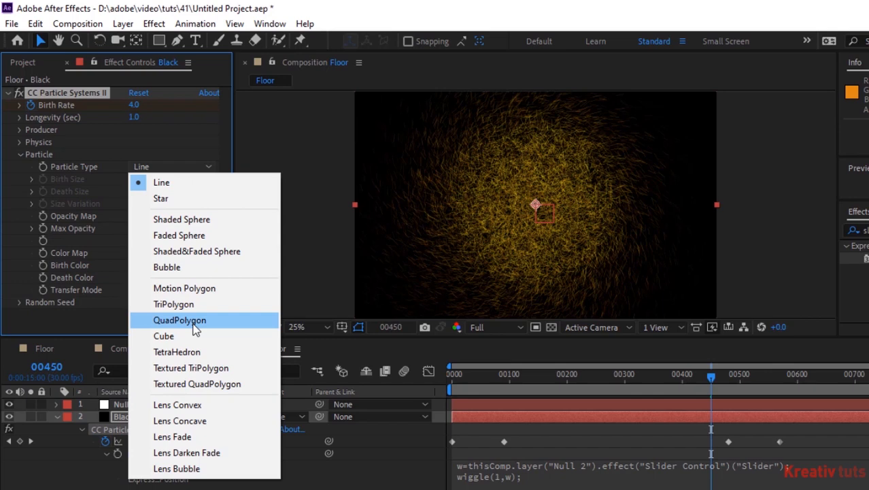
click(174, 304)
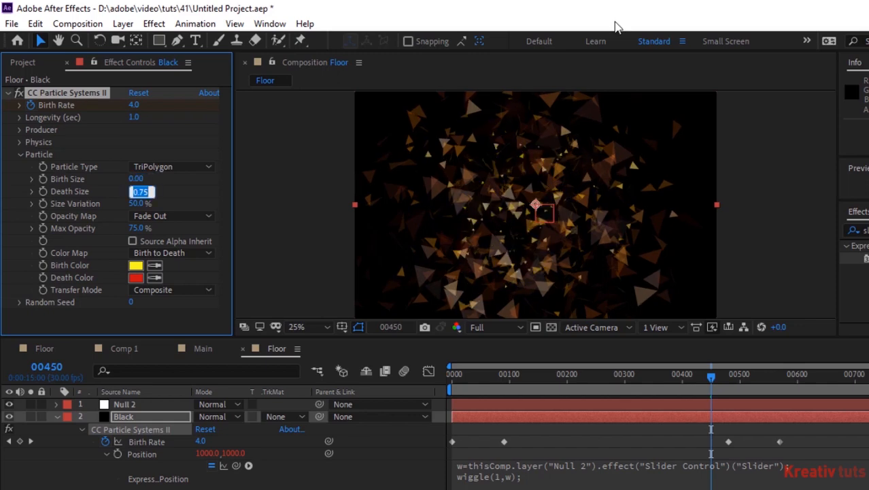
text(1.00)
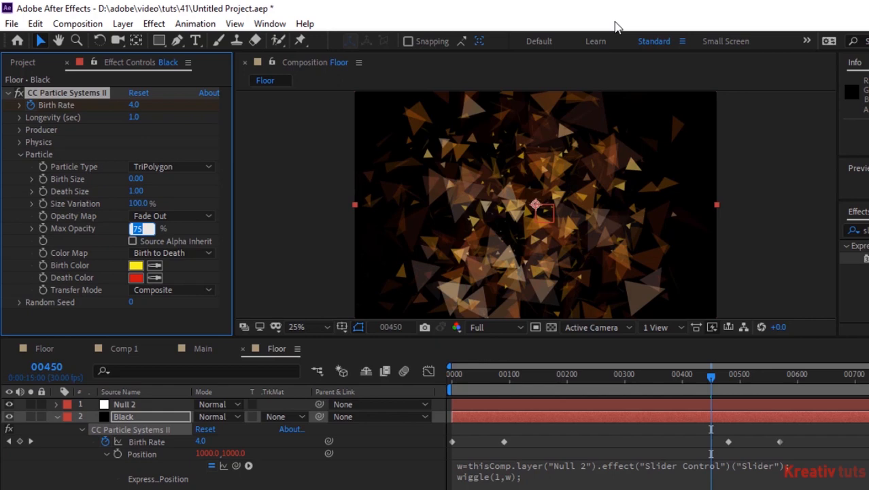
text(100.0)
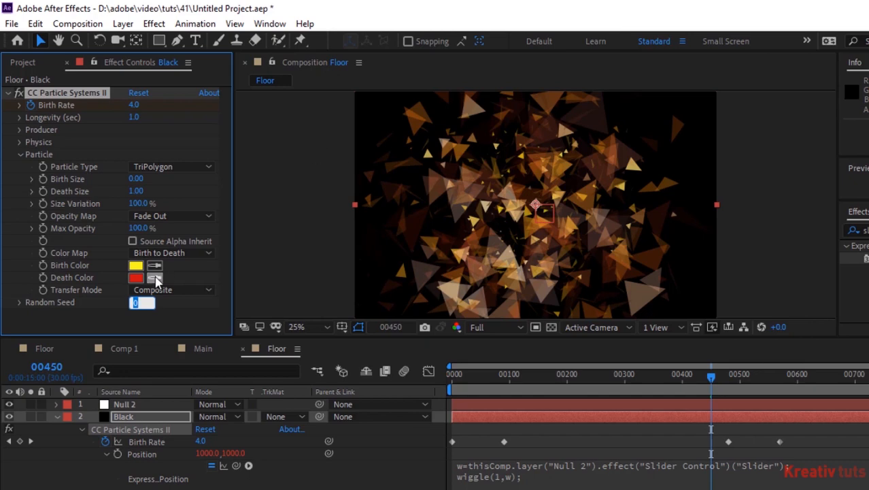
Set Birth Color to green 24FA20 and Transfer Mode to Screen, then collapse Particle
click(135, 265)
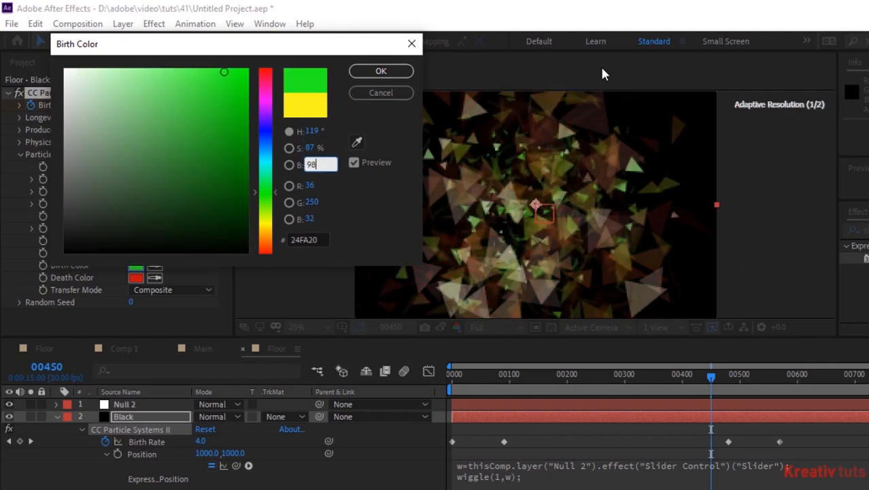
click(381, 71)
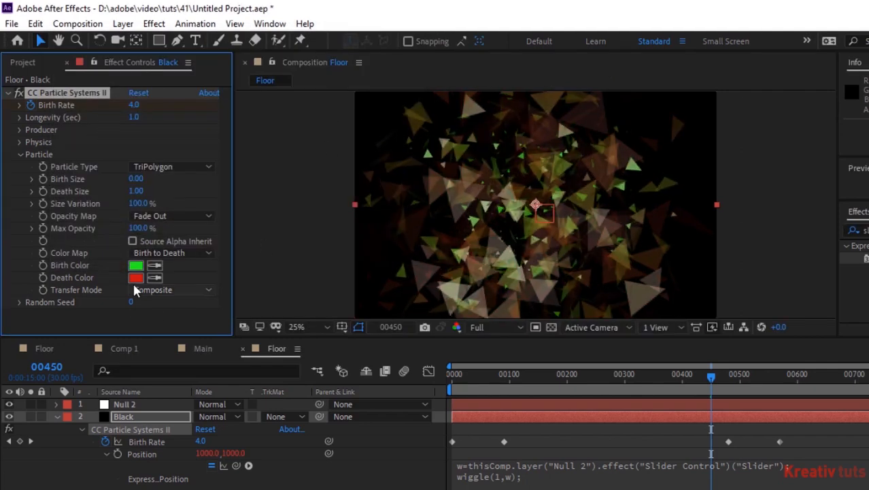
click(135, 277)
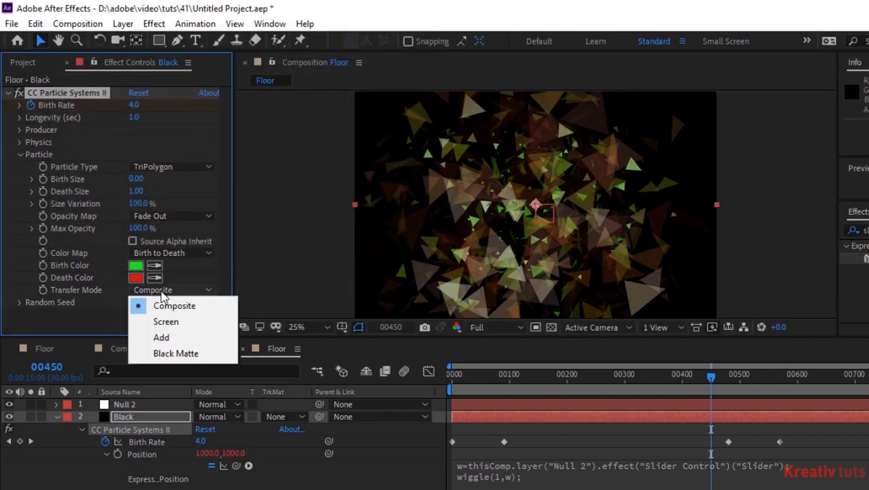
mouse_move(166, 321)
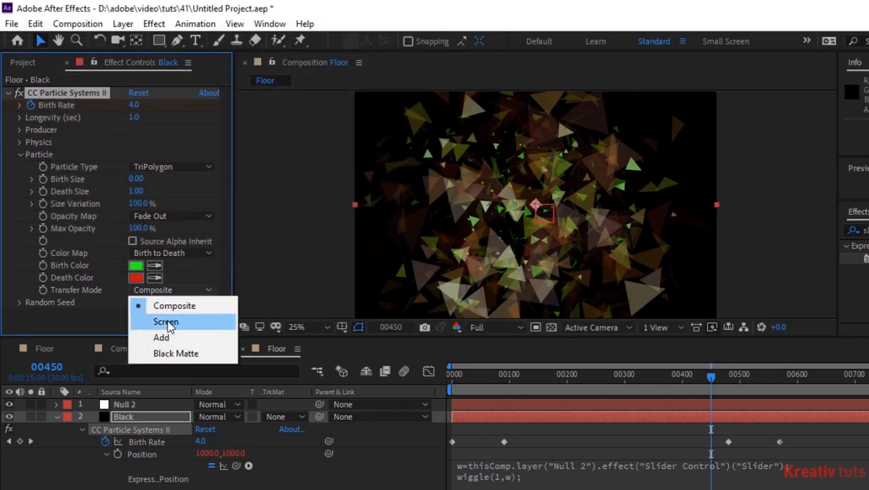
click(165, 321)
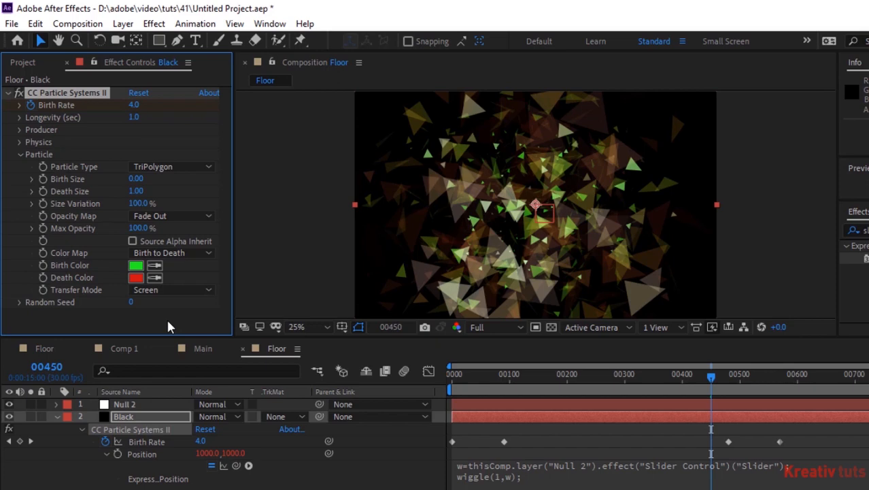
mouse_move(28, 162)
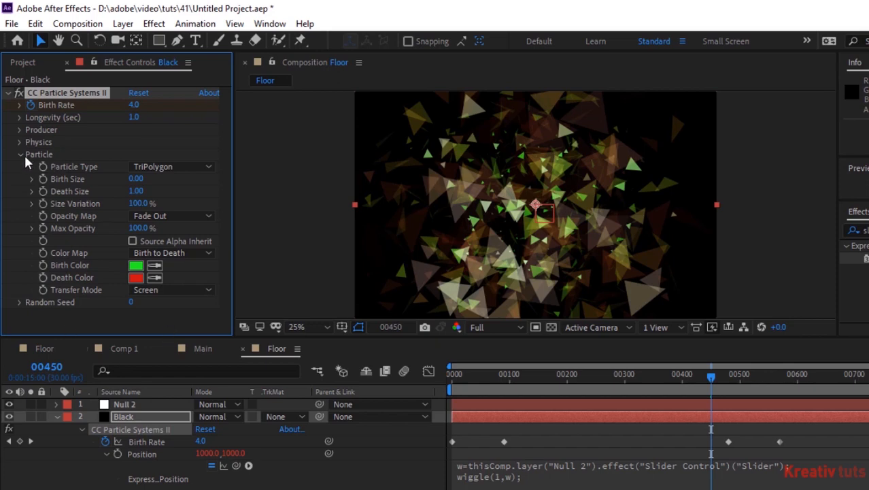
click(19, 153)
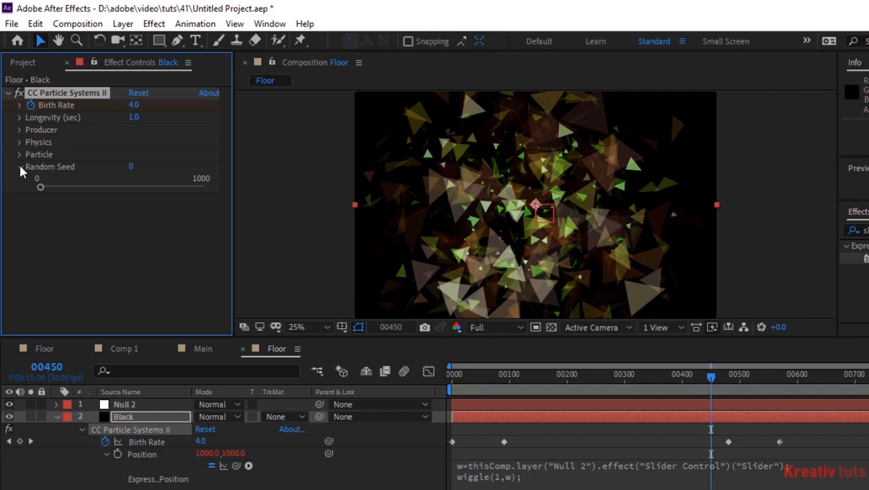
Collapse the random seed slider, then apply CC Blobbylize to a new adjustment layer above the particles
click(19, 166)
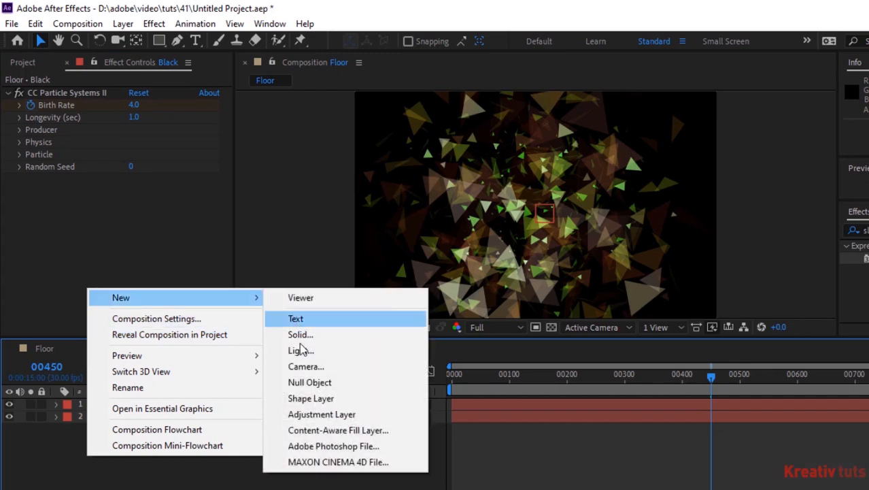
click(321, 414)
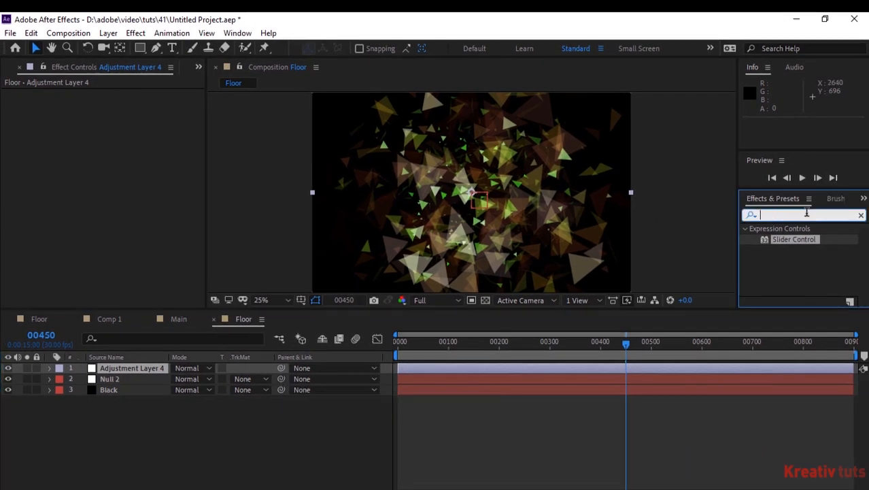
text(cc bl)
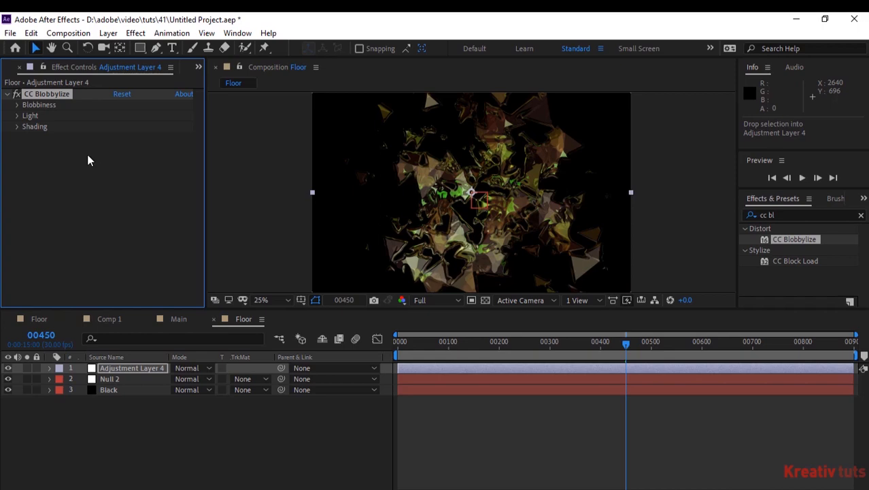
click(16, 104)
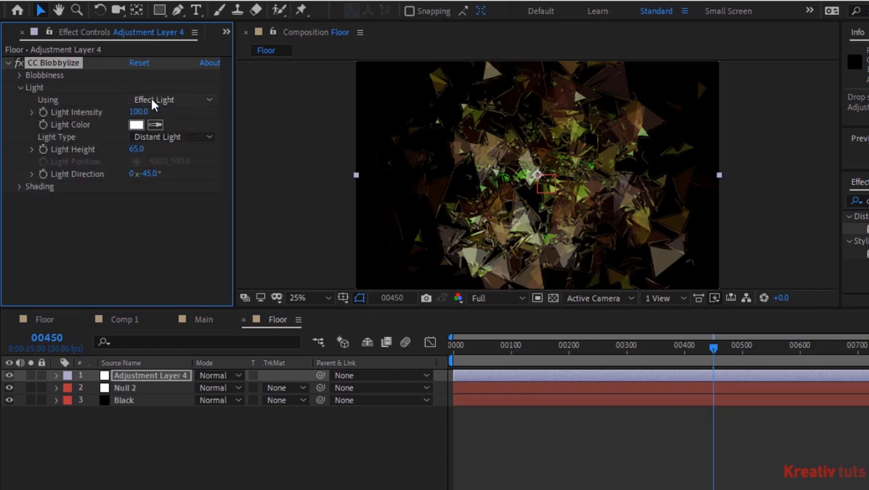
Make the Blobbylize light a Point Light: intensity 32, height 100, positioned at 1290, 980
double_click(138, 111)
text(32)
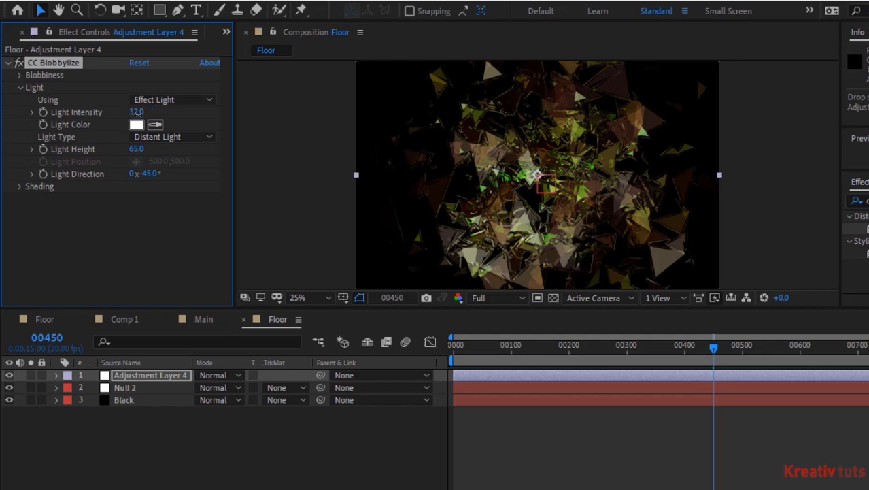
click(172, 136)
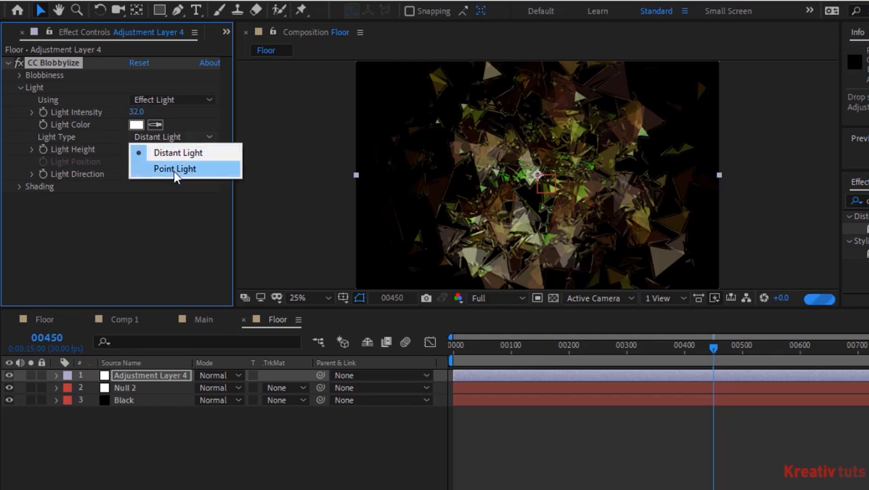
click(175, 168)
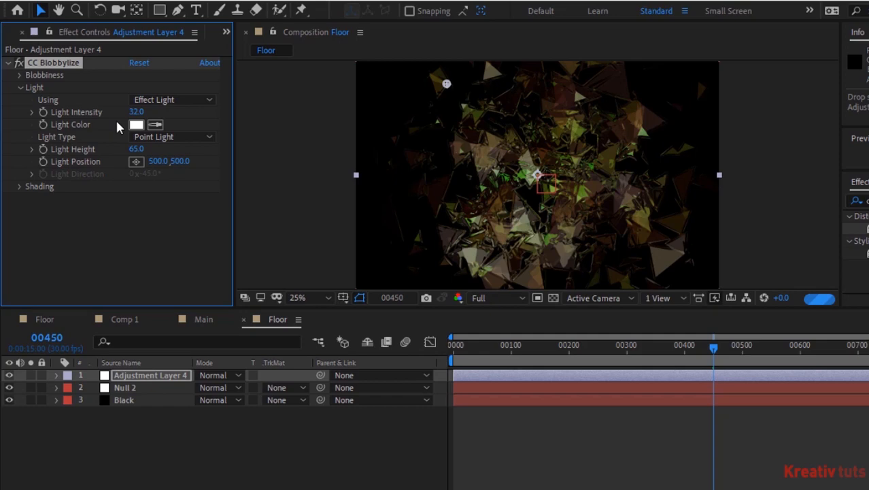
click(136, 149)
text(100)
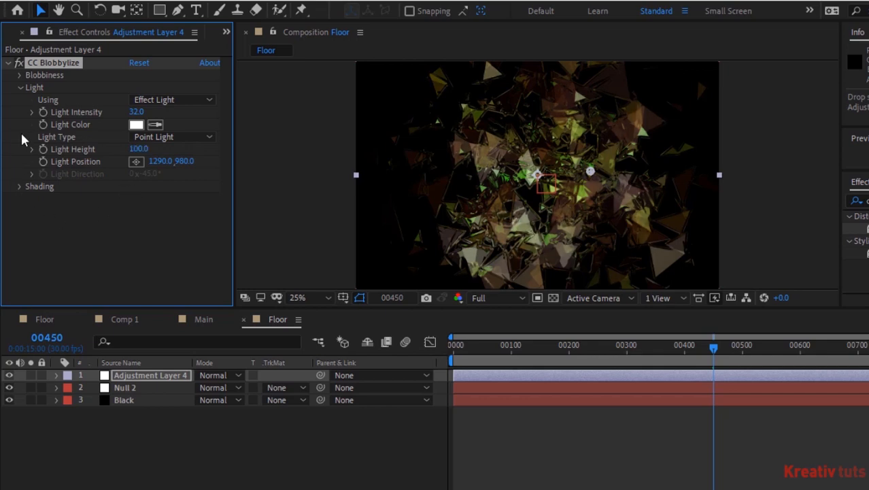
click(23, 100)
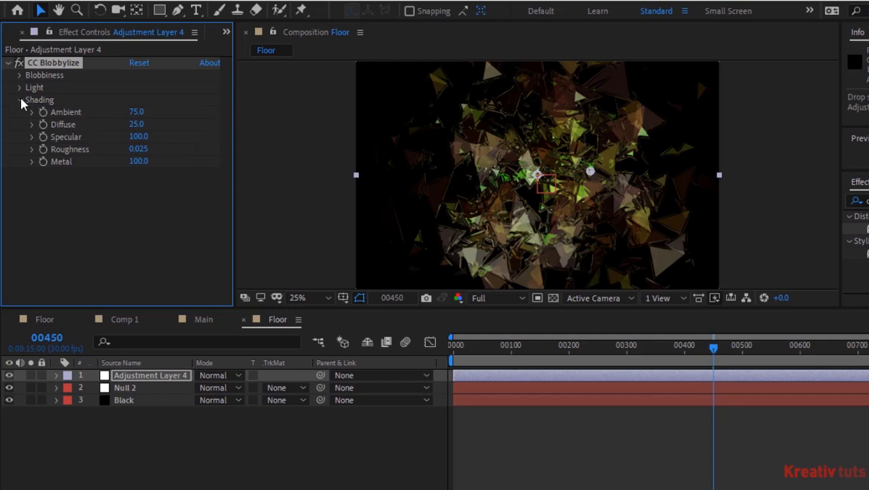
click(20, 99)
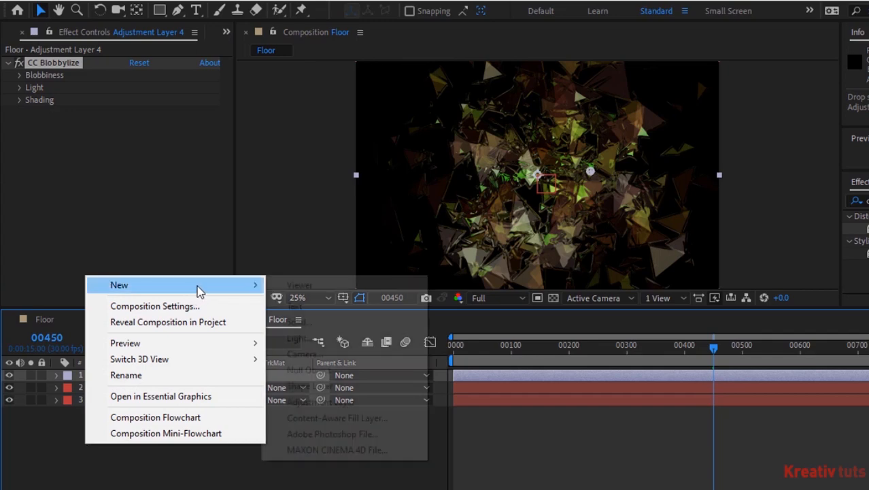
mouse_move(310, 386)
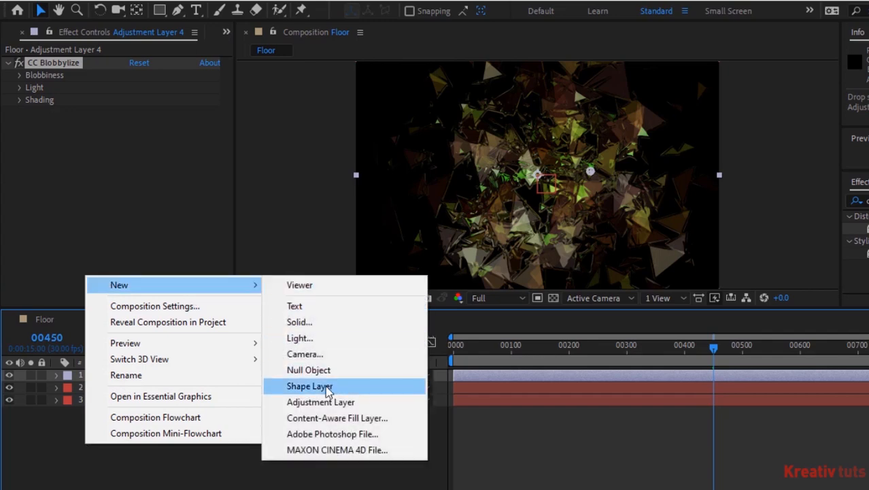
mouse_move(330, 402)
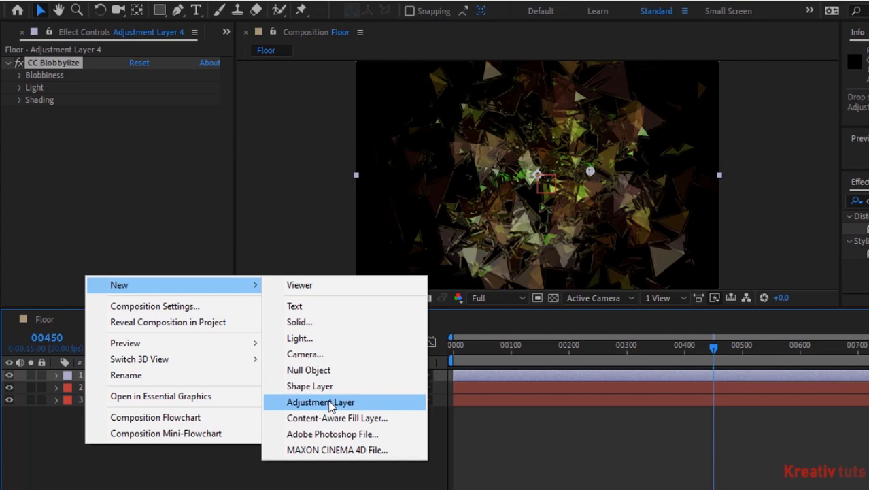
Create a new adjustment layer in Floor and apply CC Glass to it
click(321, 402)
text(cc)
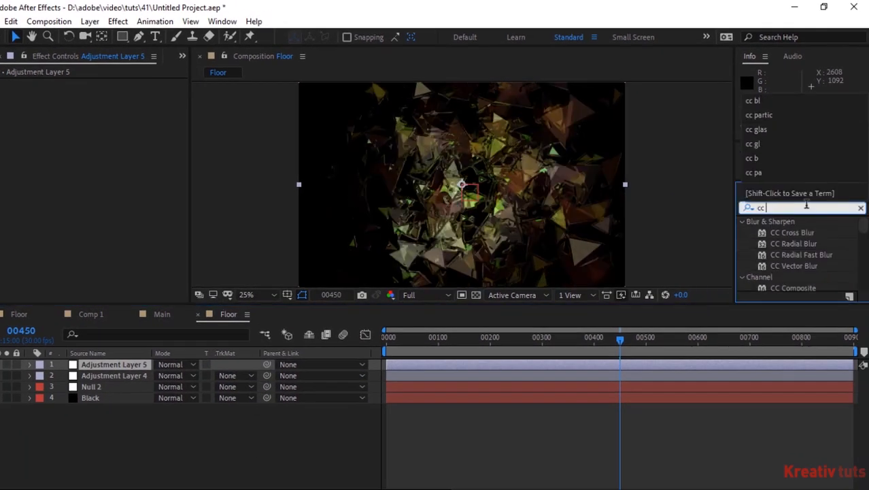
text(g)
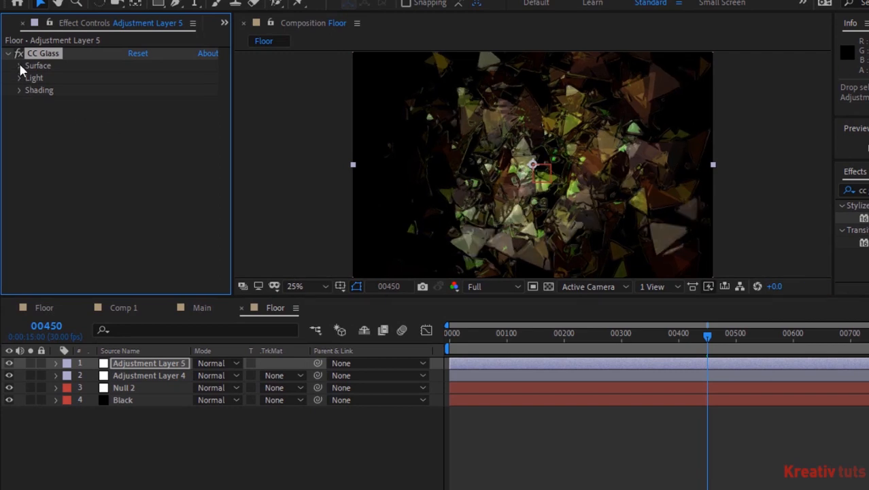
click(17, 66)
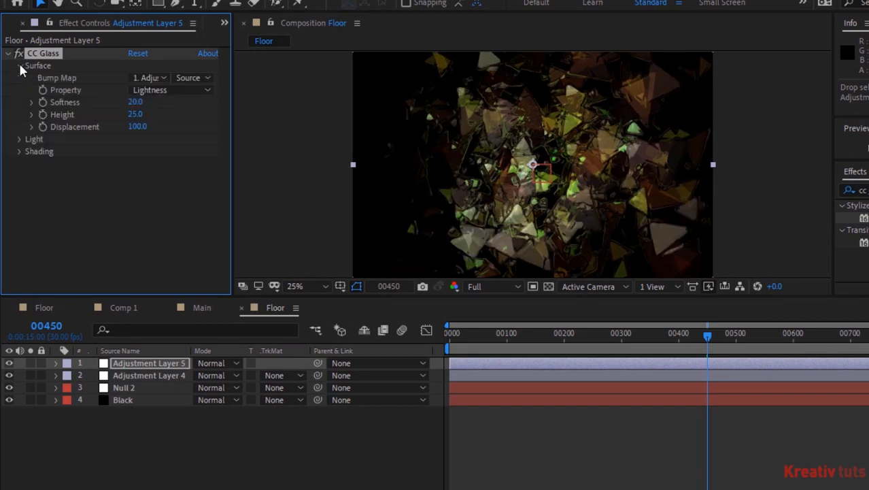
Set CC Glass Light Intensity to 77 under its Light settings
click(16, 66)
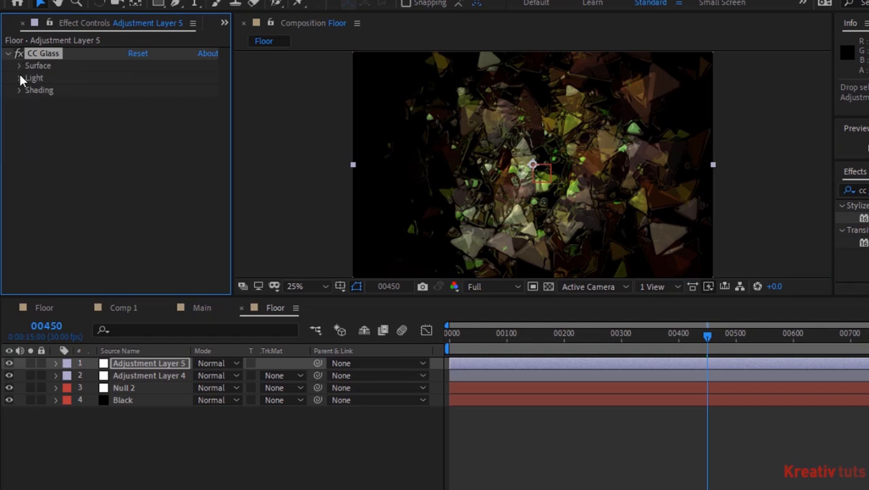
click(16, 78)
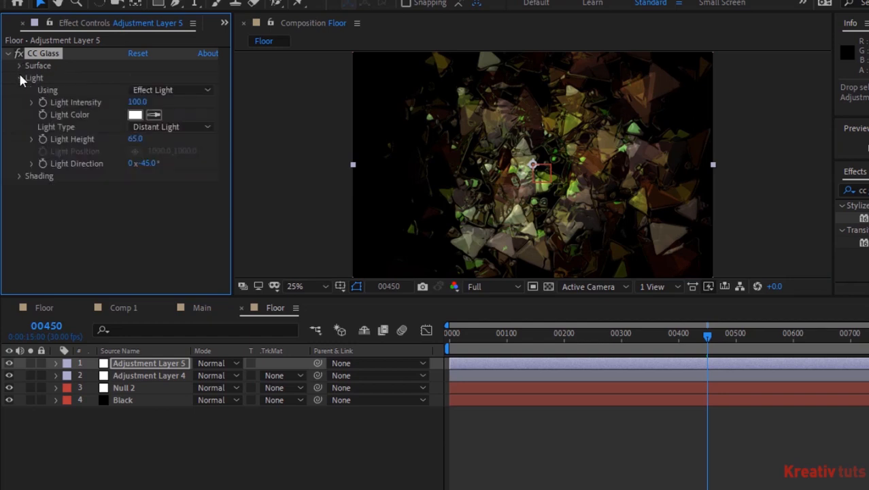
double_click(137, 102)
text(77)
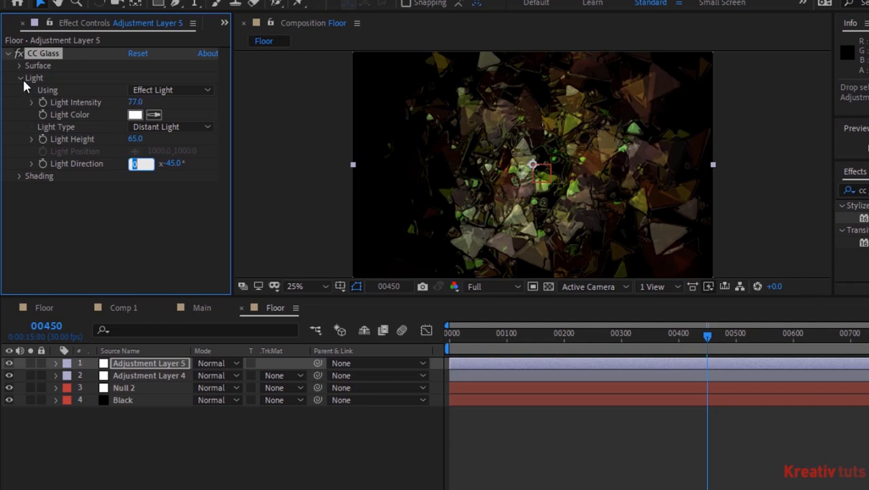
click(22, 77)
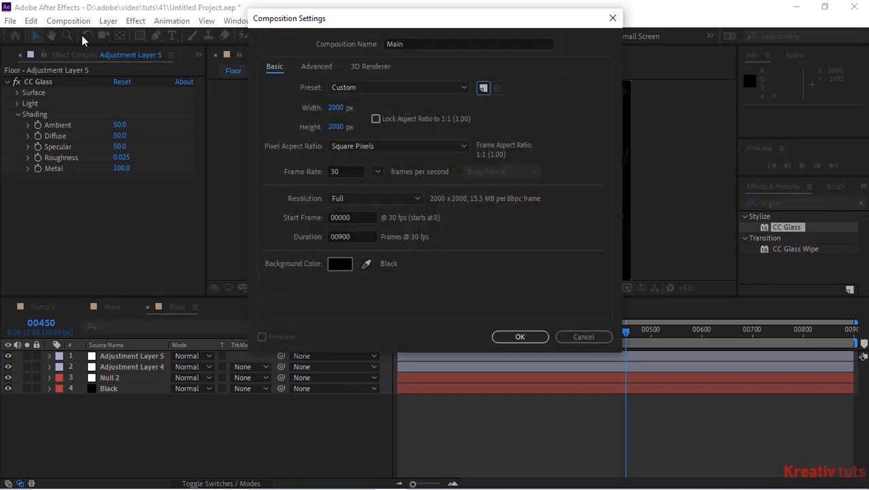
Set Main's composition size to 1920 × 1080 and confirm
text(1080)
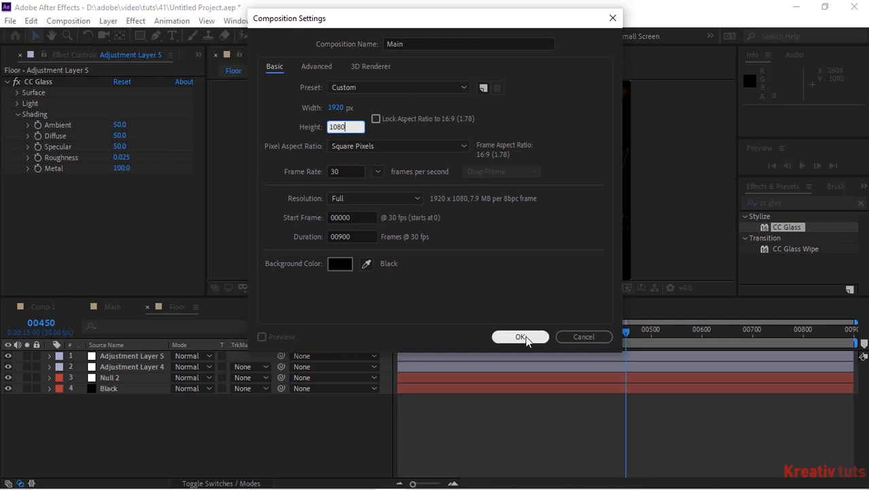
click(521, 337)
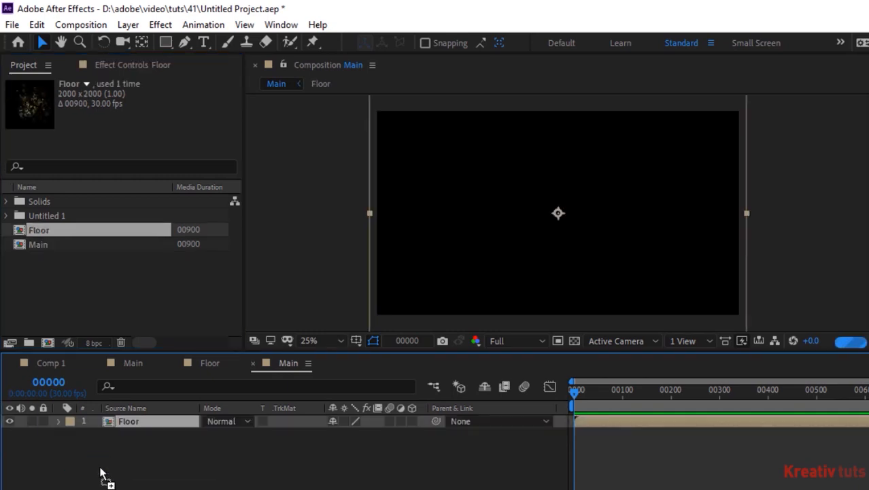
Move Main's playhead to frame 196 and set preview resolution to Third
click(668, 390)
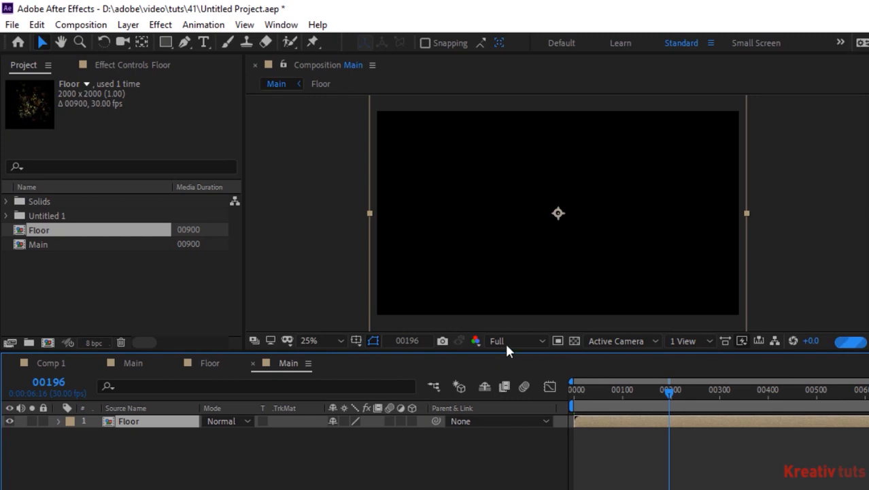
click(514, 341)
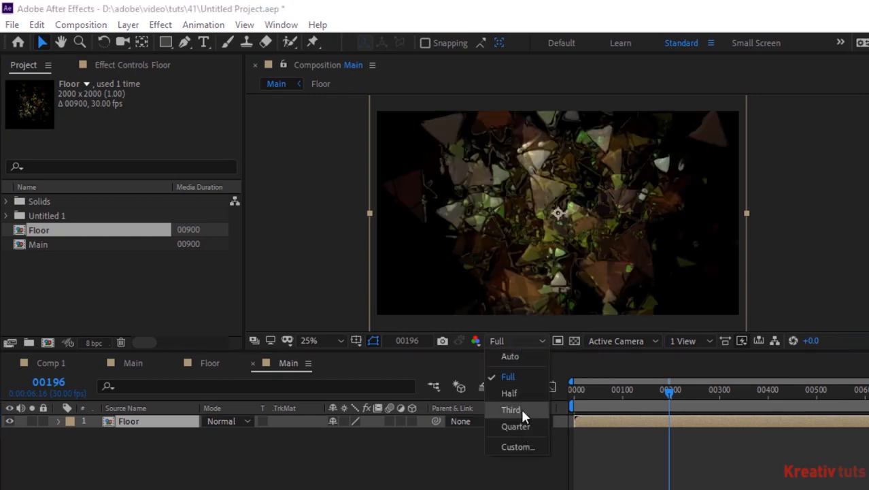
click(508, 409)
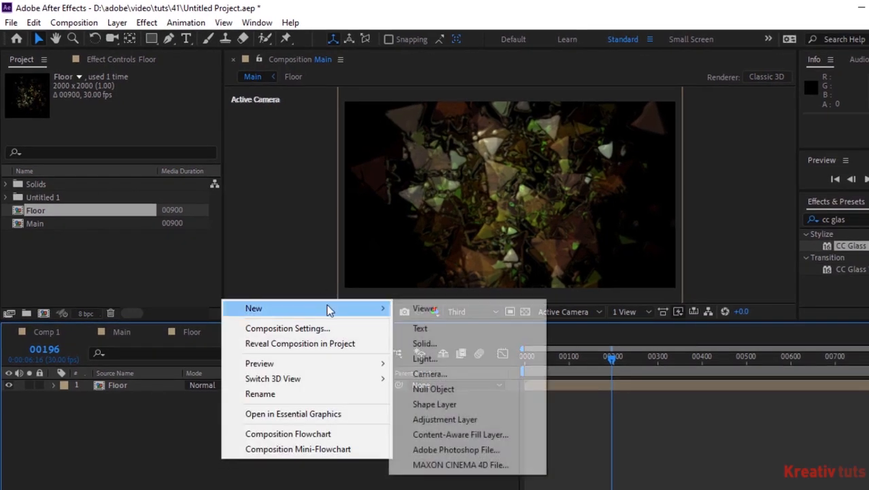
Add Camera 1 with depth of field and give its Position the expression wiggle(3,10)
click(429, 373)
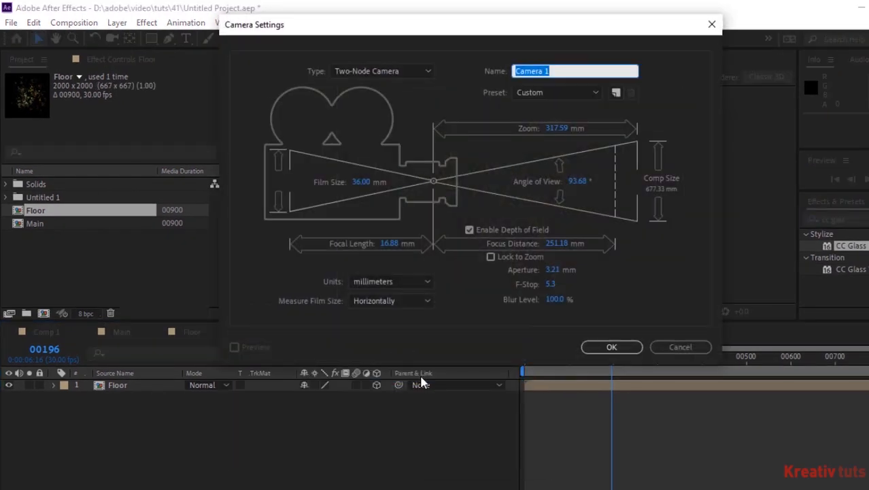
click(611, 347)
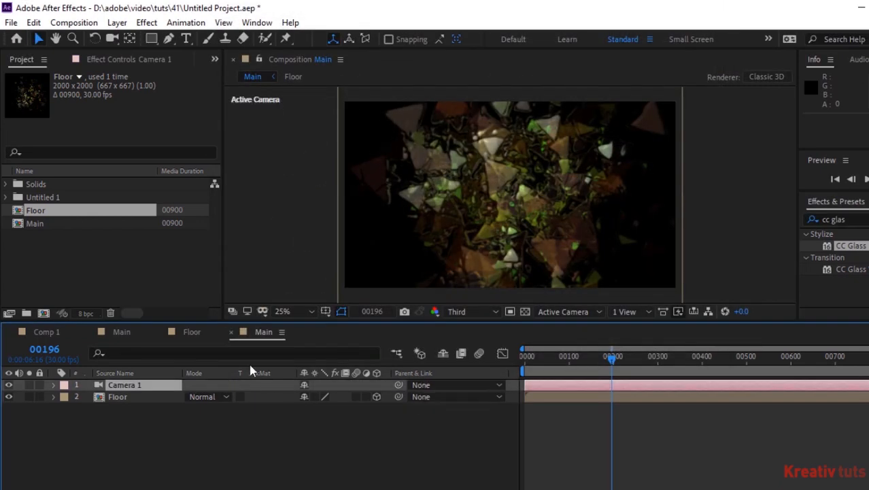
click(53, 385)
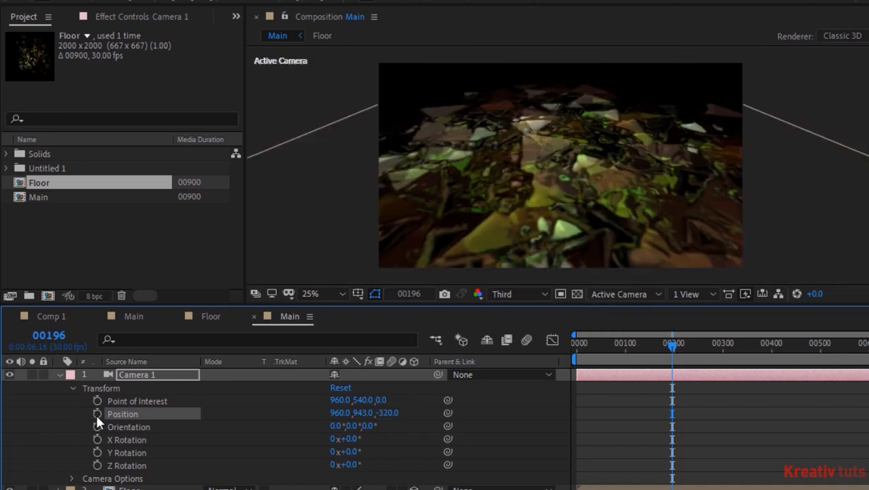
click(97, 415)
text(wiggle(3,)
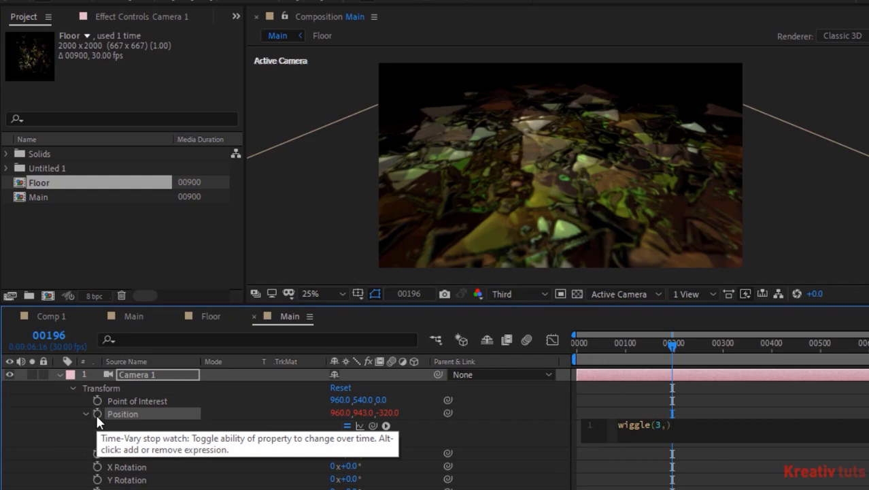
text(10)
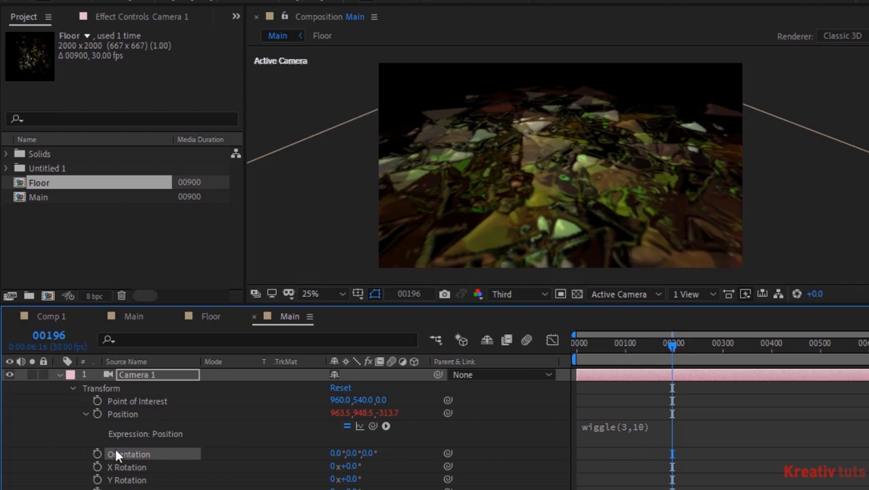
click(83, 453)
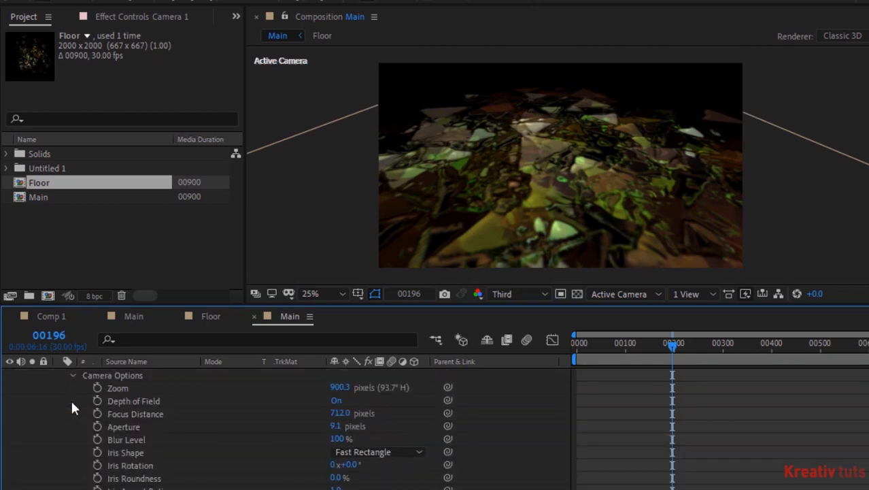
Set Camera 1 to zoom 1000, focus distance 600, aperture 500 and Hexagon iris
double_click(340, 387)
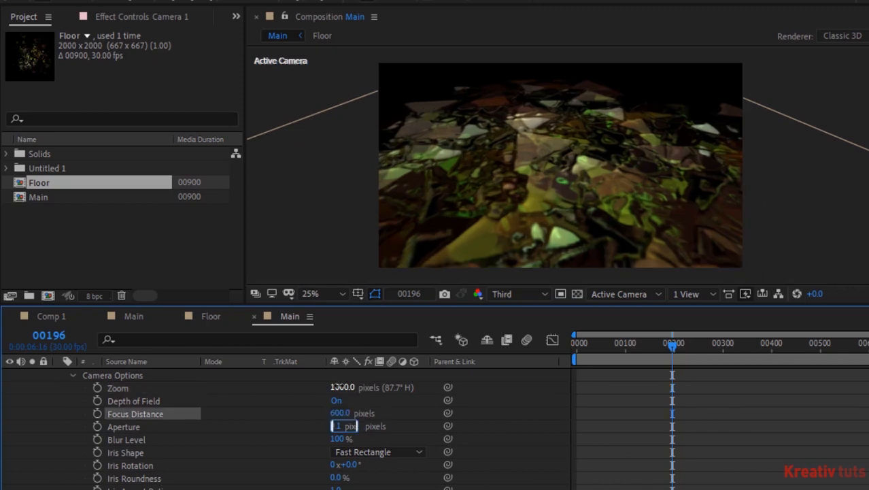
text(500)
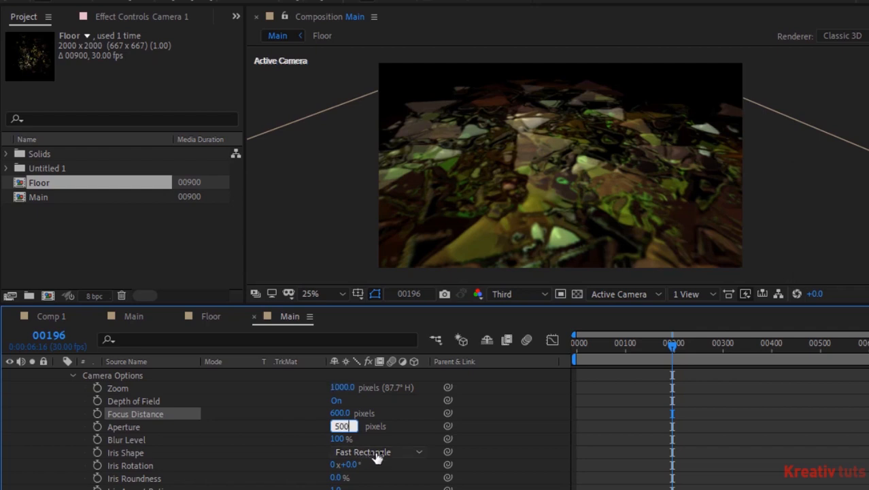
click(378, 452)
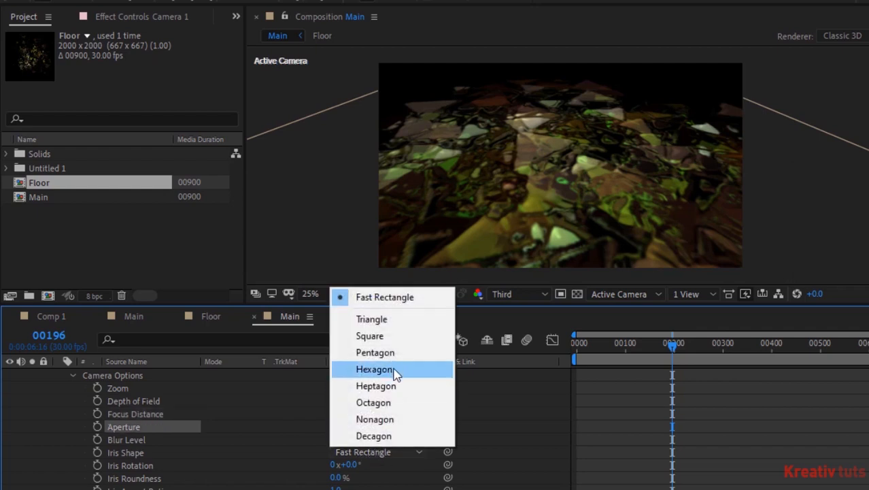
click(374, 367)
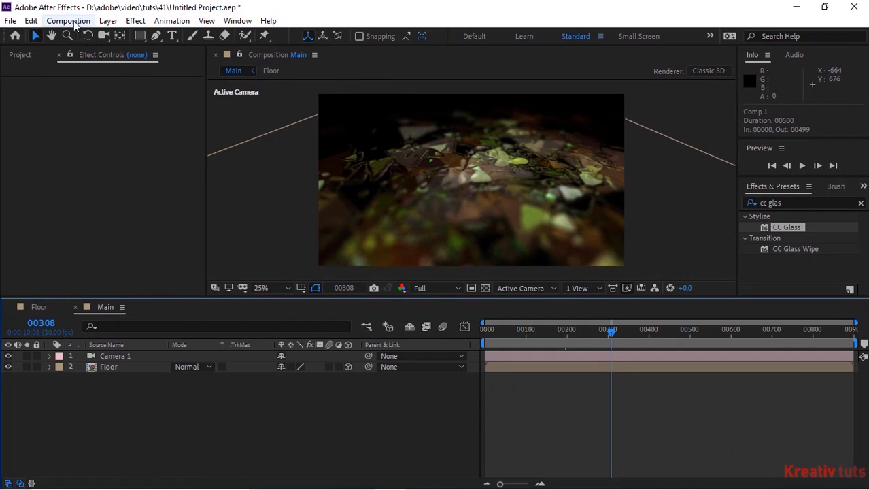
Create a new 1920 × 1080 composition named Final
click(68, 20)
text(Fina)
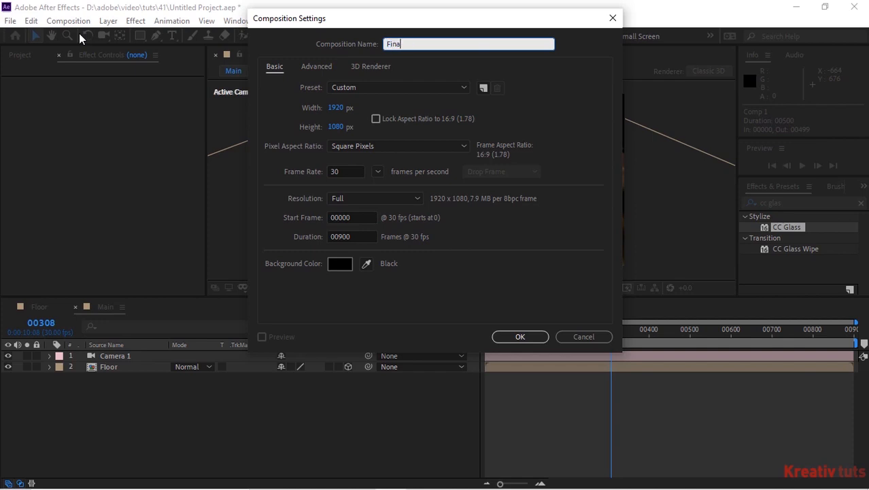
click(520, 336)
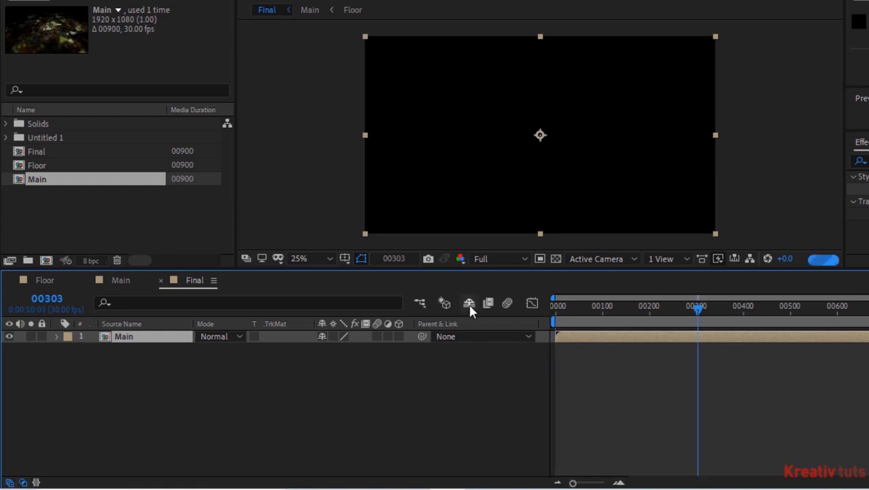
mouse_move(469, 303)
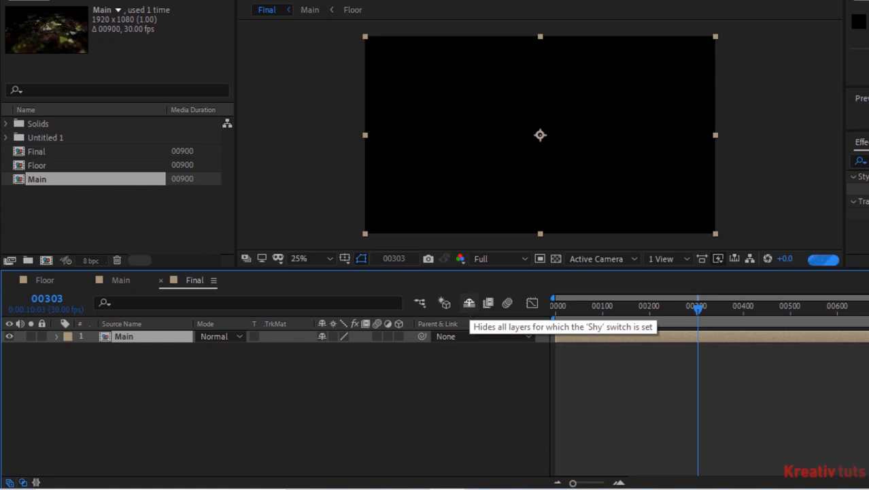
Add an adjustment layer above Main in Final and apply CC Glass to it
right_click(95, 395)
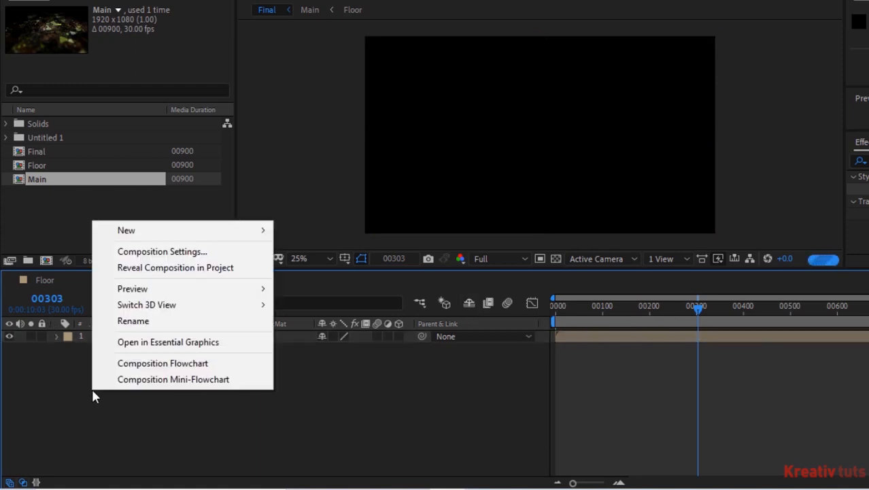
mouse_move(126, 229)
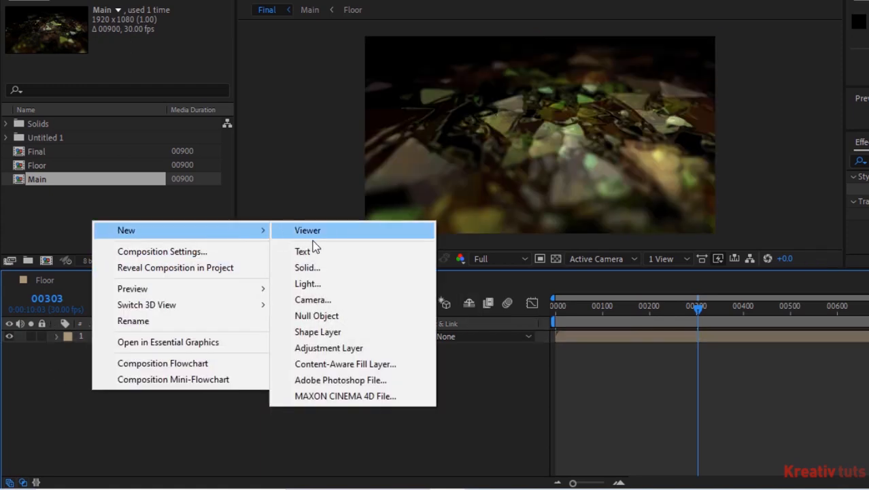
click(328, 347)
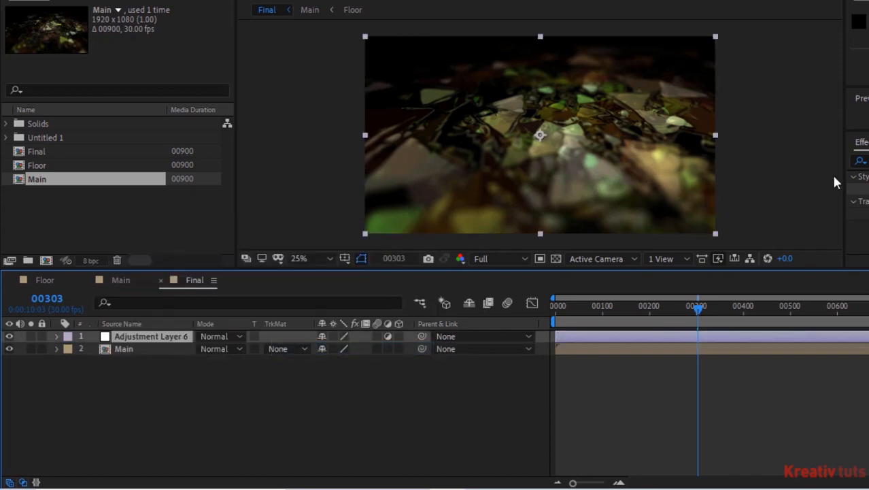
text(cc glas)
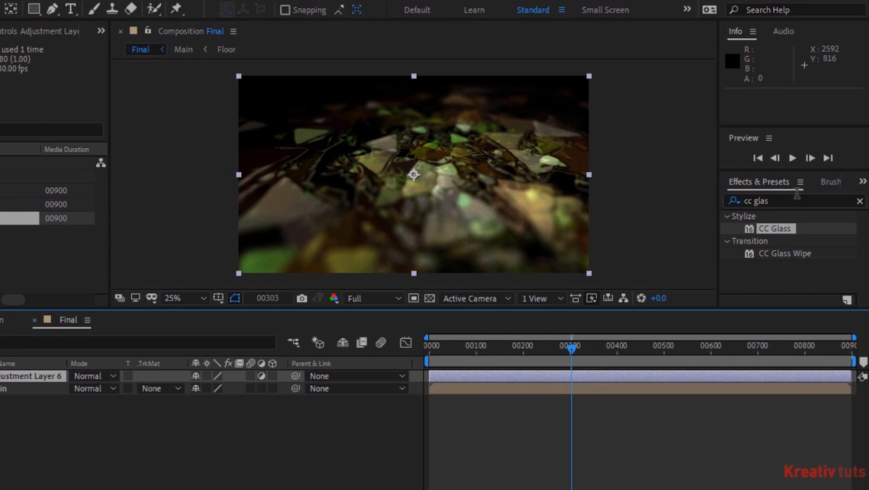
click(776, 228)
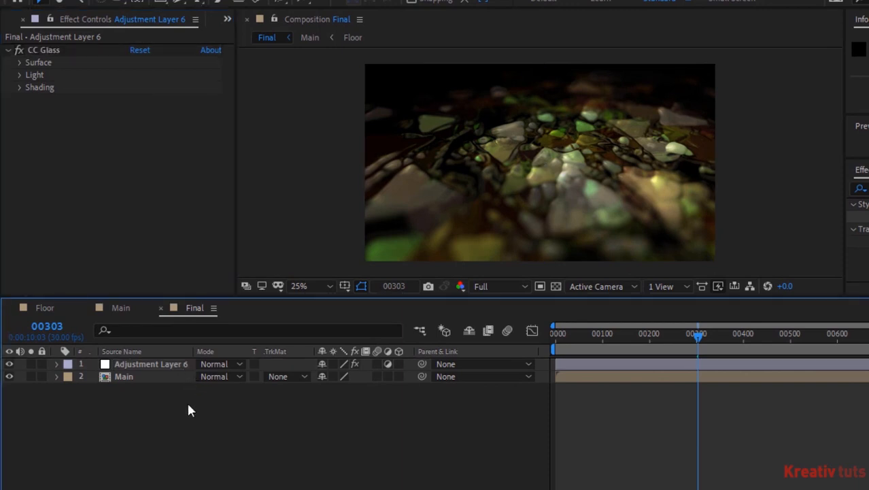
Add an adjustment layer named CC and switch its Curves between colour channels to tint green
right_click(191, 408)
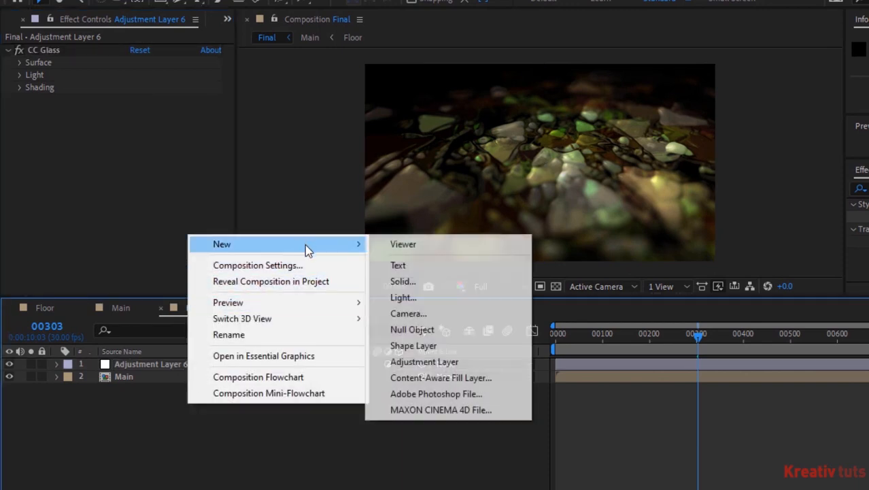
mouse_move(431, 362)
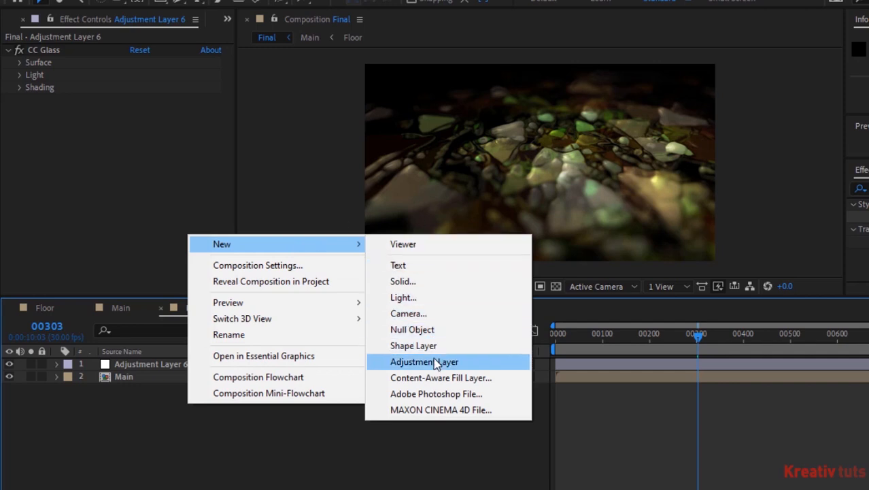
click(424, 361)
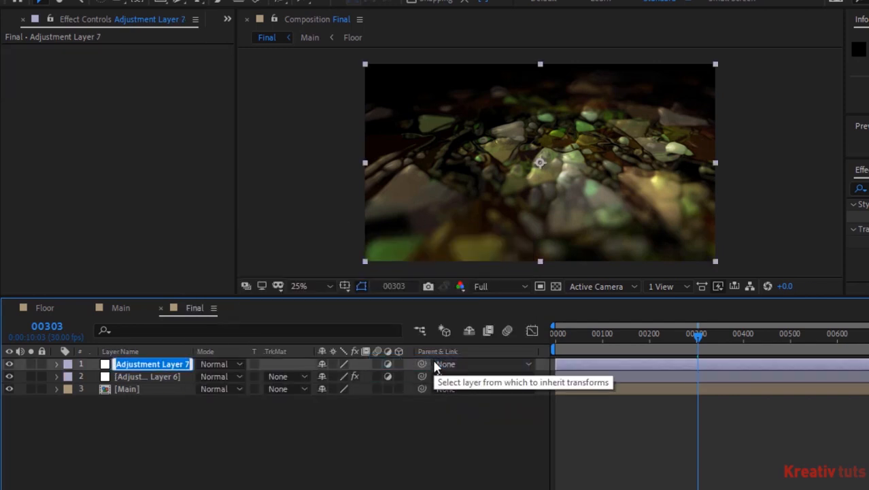
text(CC)
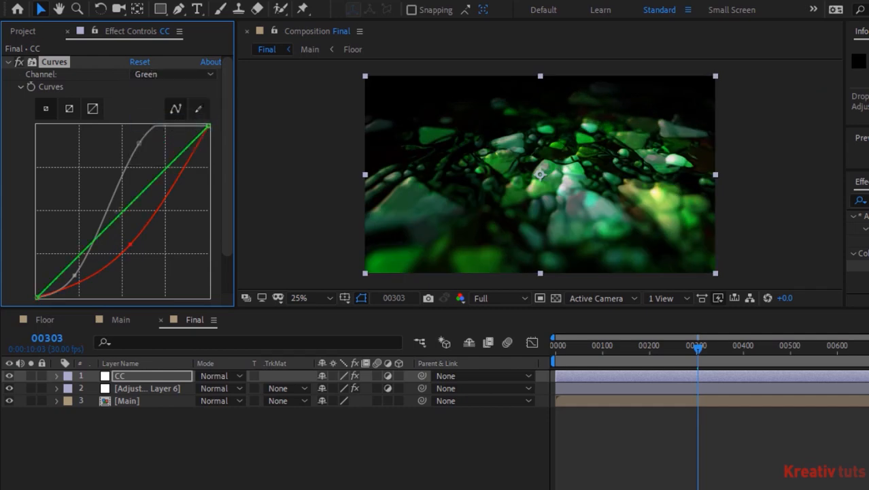
click(171, 74)
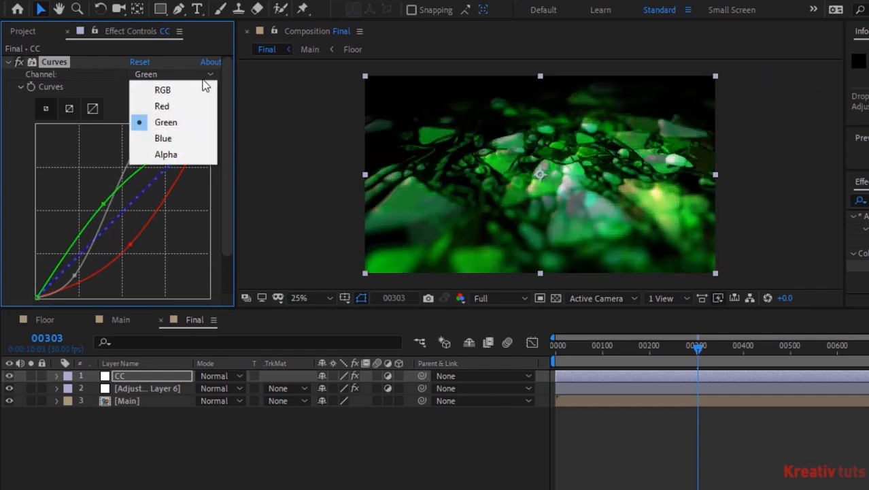
click(163, 138)
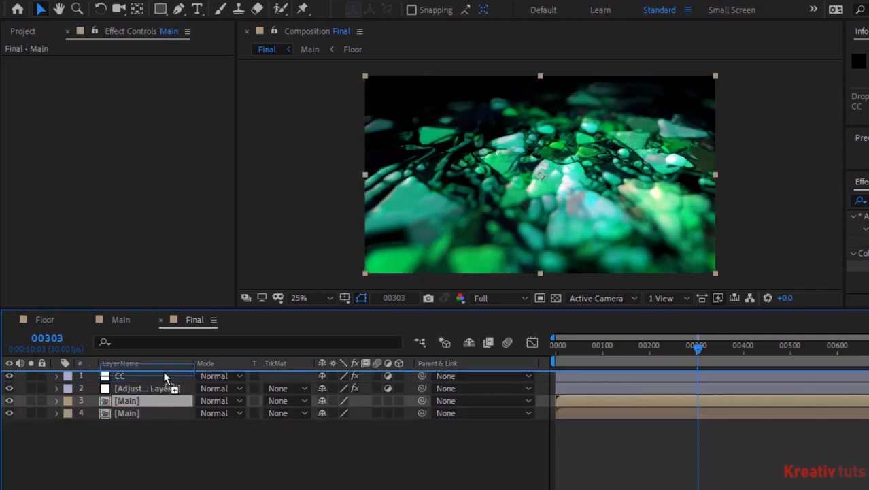
Set the top Main copy's blending mode to Add
click(221, 375)
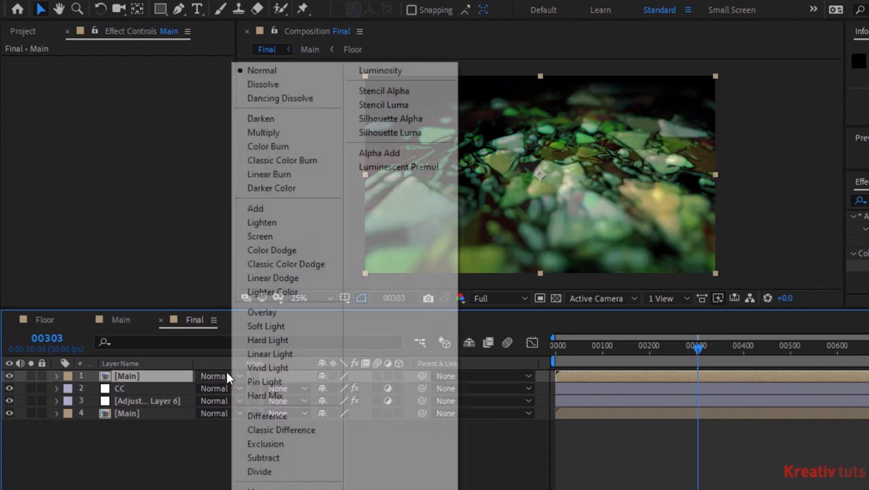
click(255, 208)
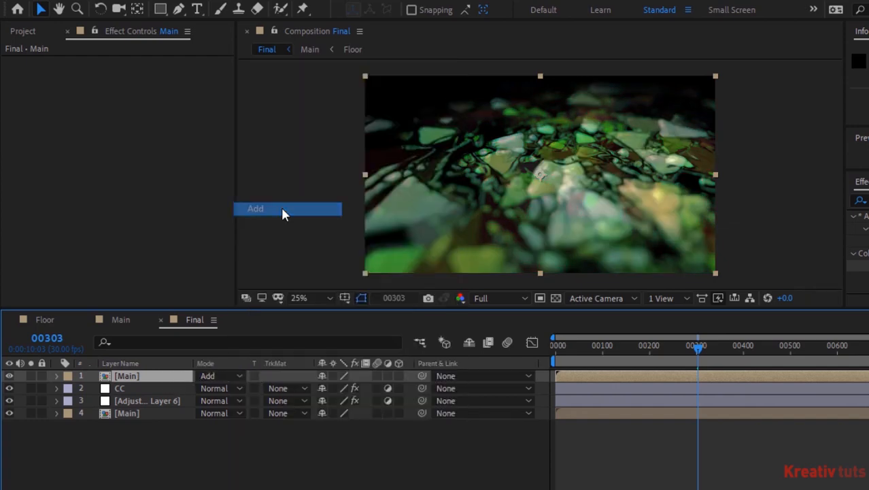
click(255, 208)
text(fas)
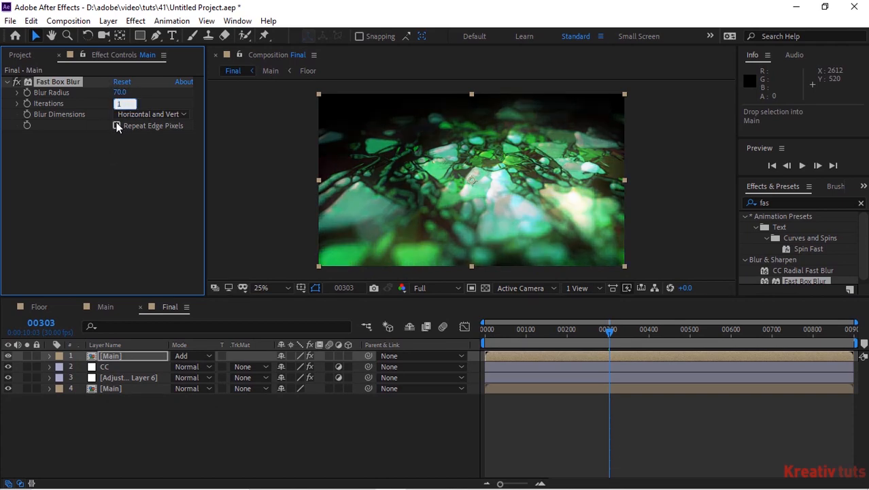
Enable Repeat Edge Pixels on the Main copy's Fast Box Blur
click(117, 125)
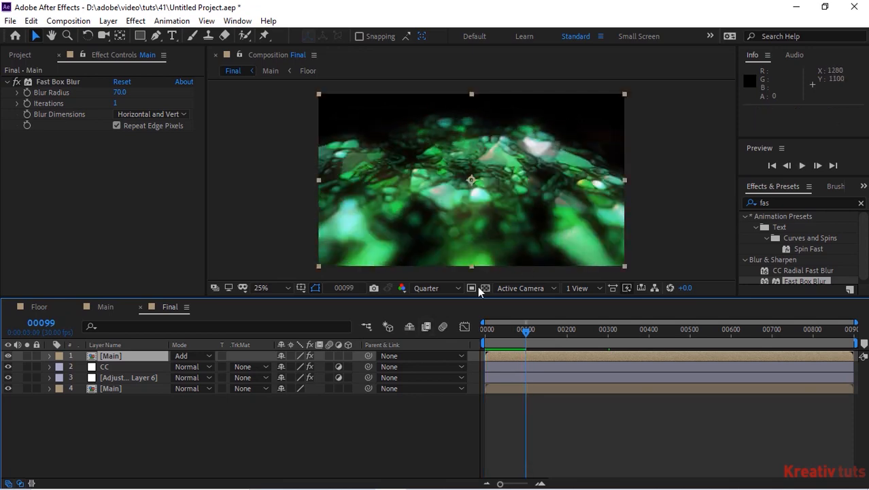
Switch the viewer resolution from Quarter to Full
click(435, 287)
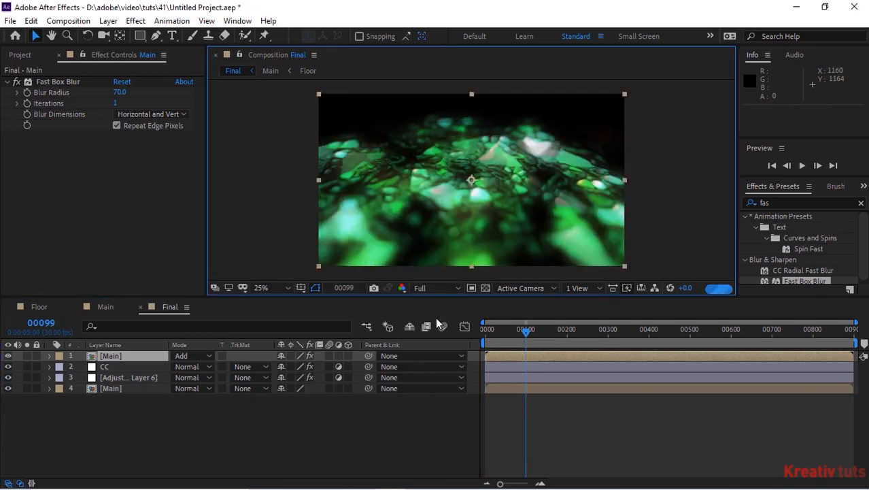